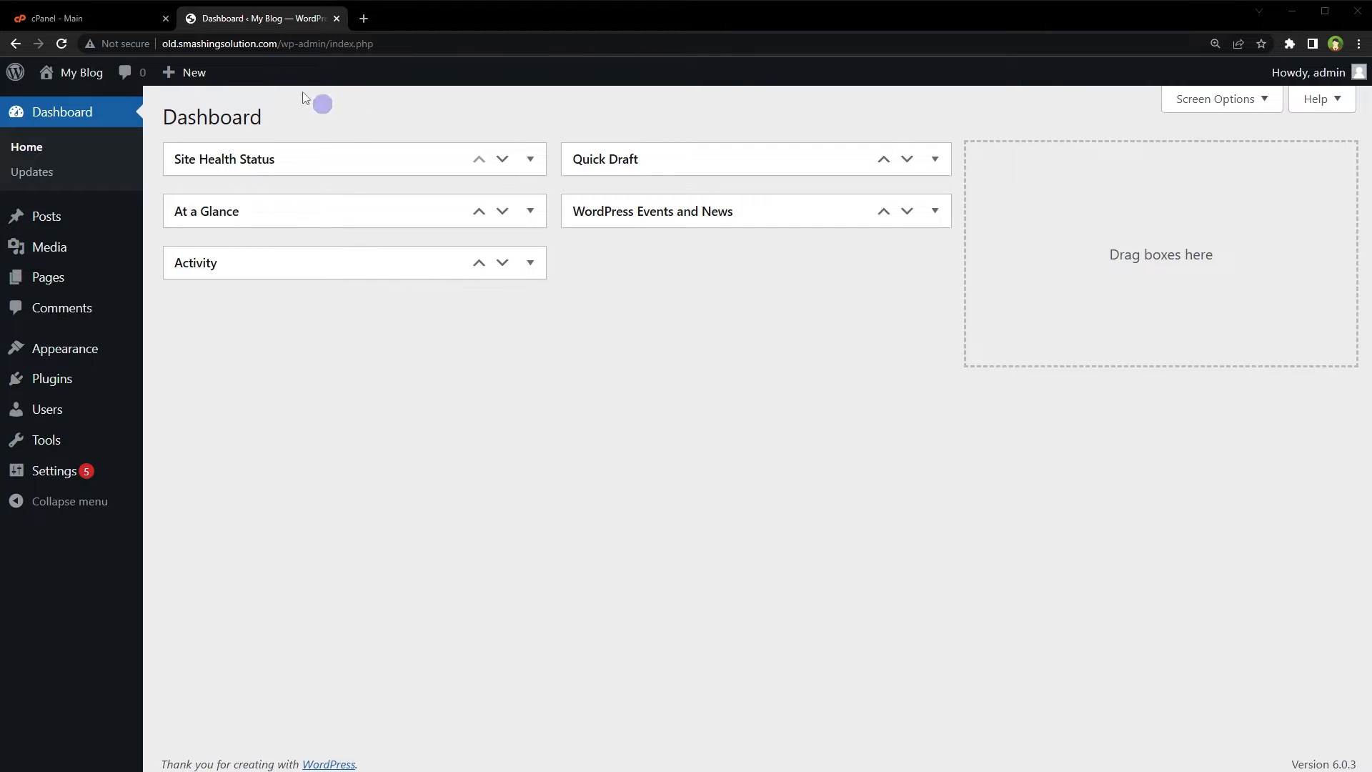
From the cPanel home page, launch phpMyAdmin in its own tab to manage the databases.
left_click(71, 18)
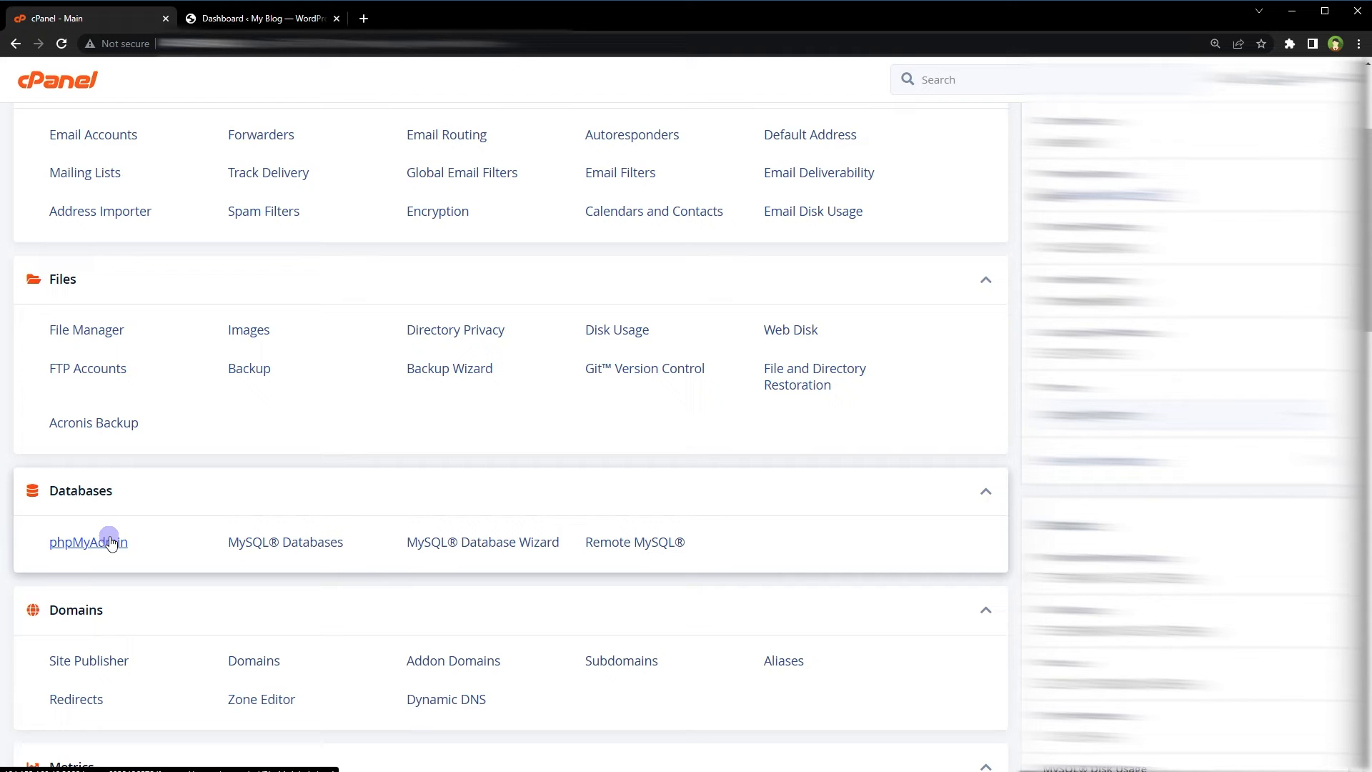
left_click(89, 542)
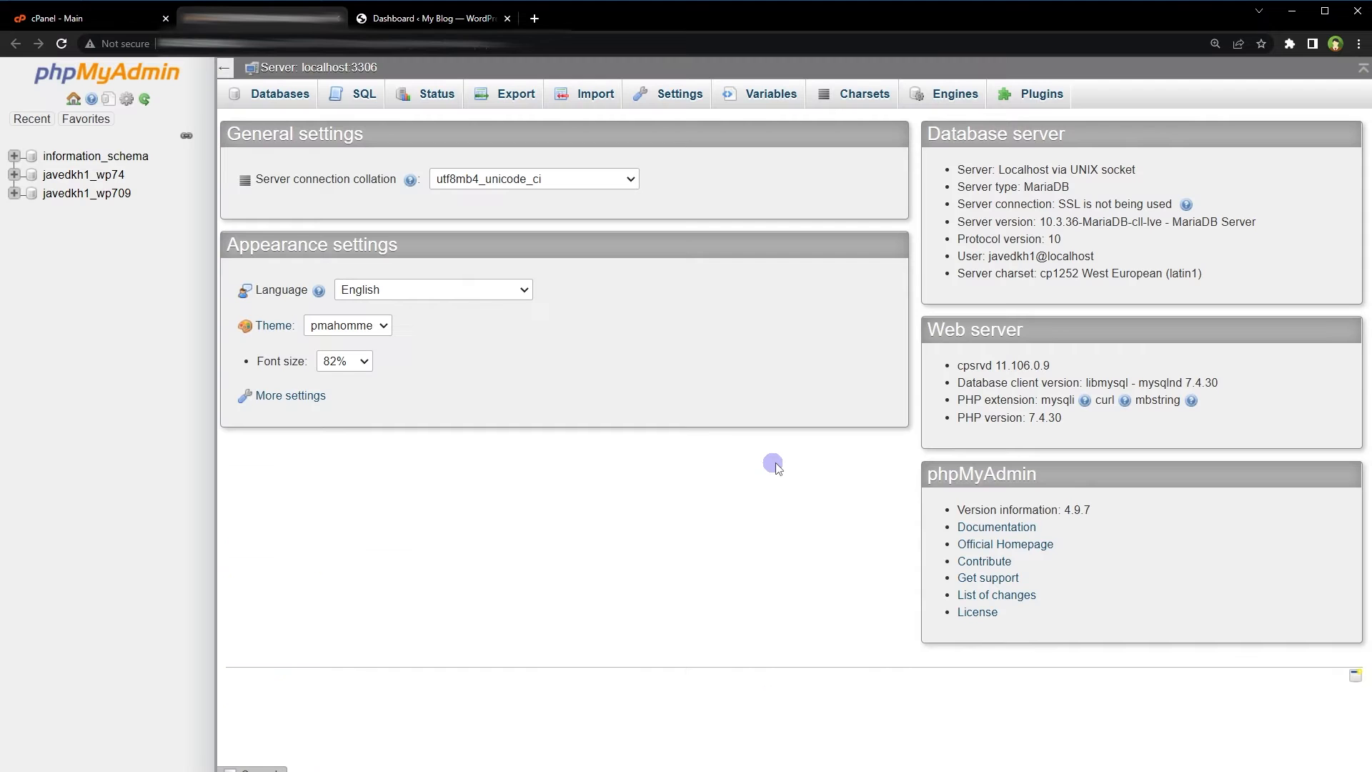
mouse_move(134, 250)
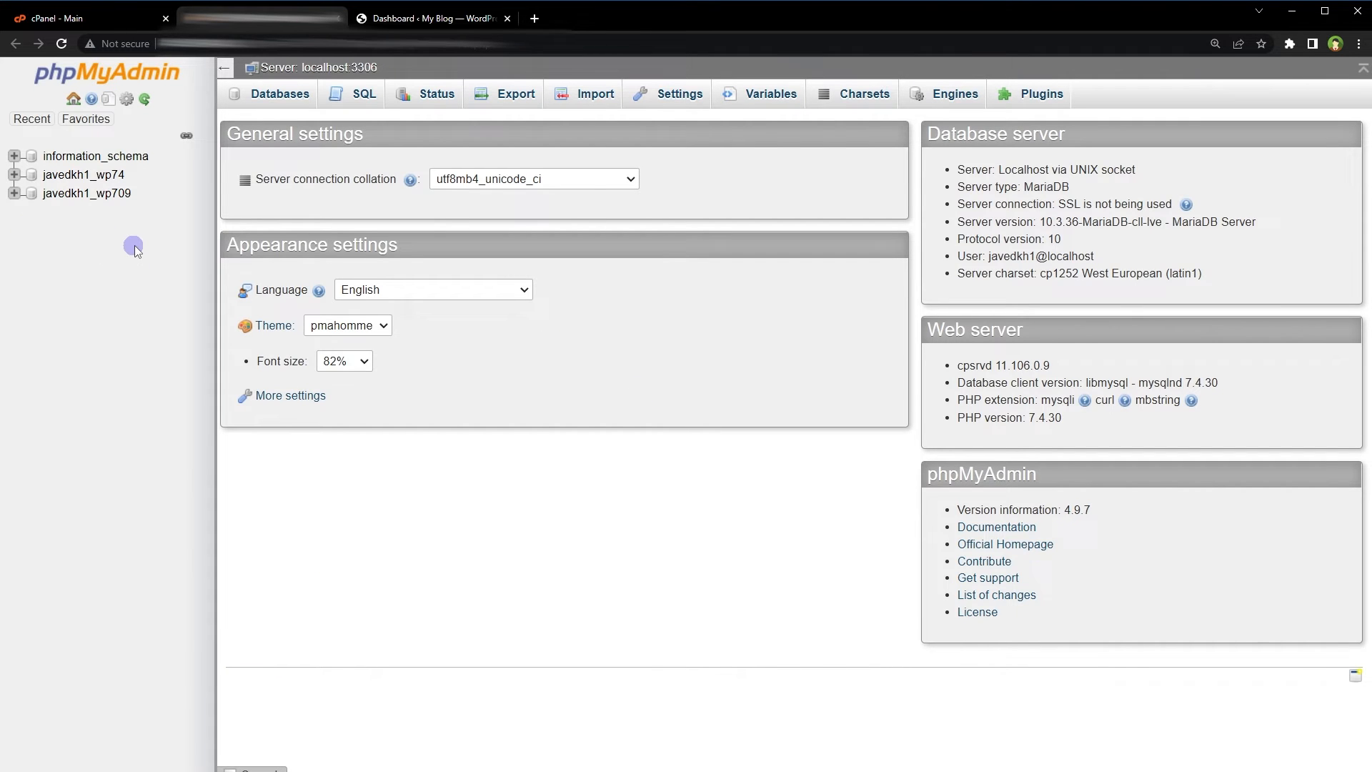
mouse_move(85, 183)
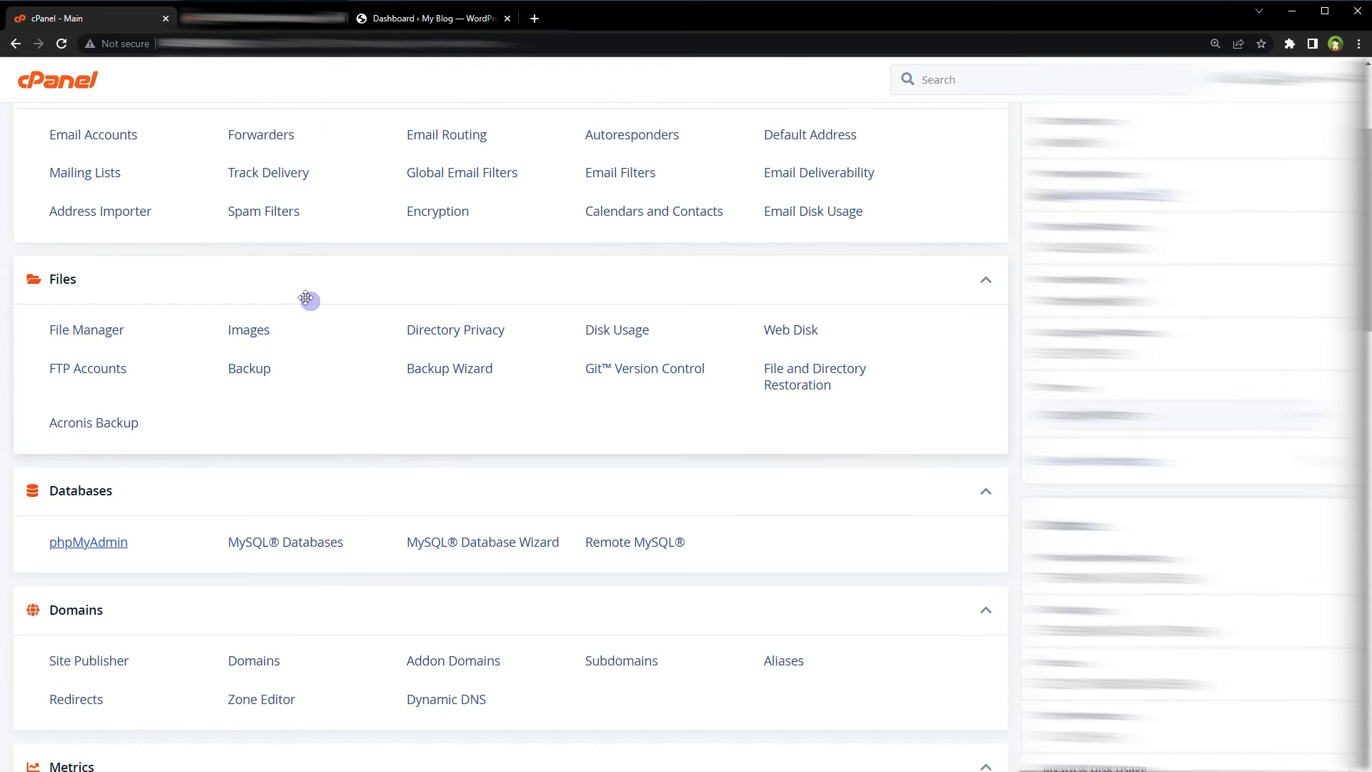
scroll("up", 3)
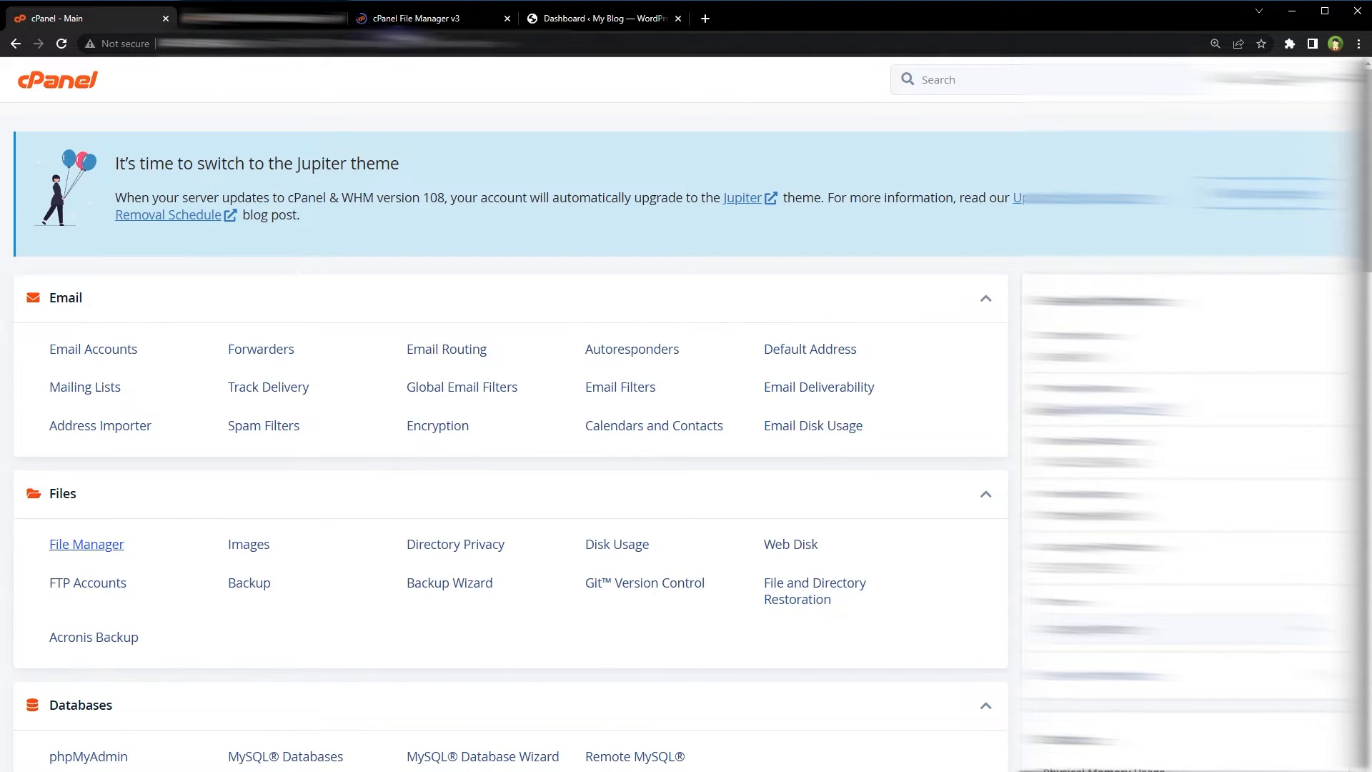
In File Manager, enter the old.smashingsolution.com folder and edit its wp-config.php file.
left_click(86, 543)
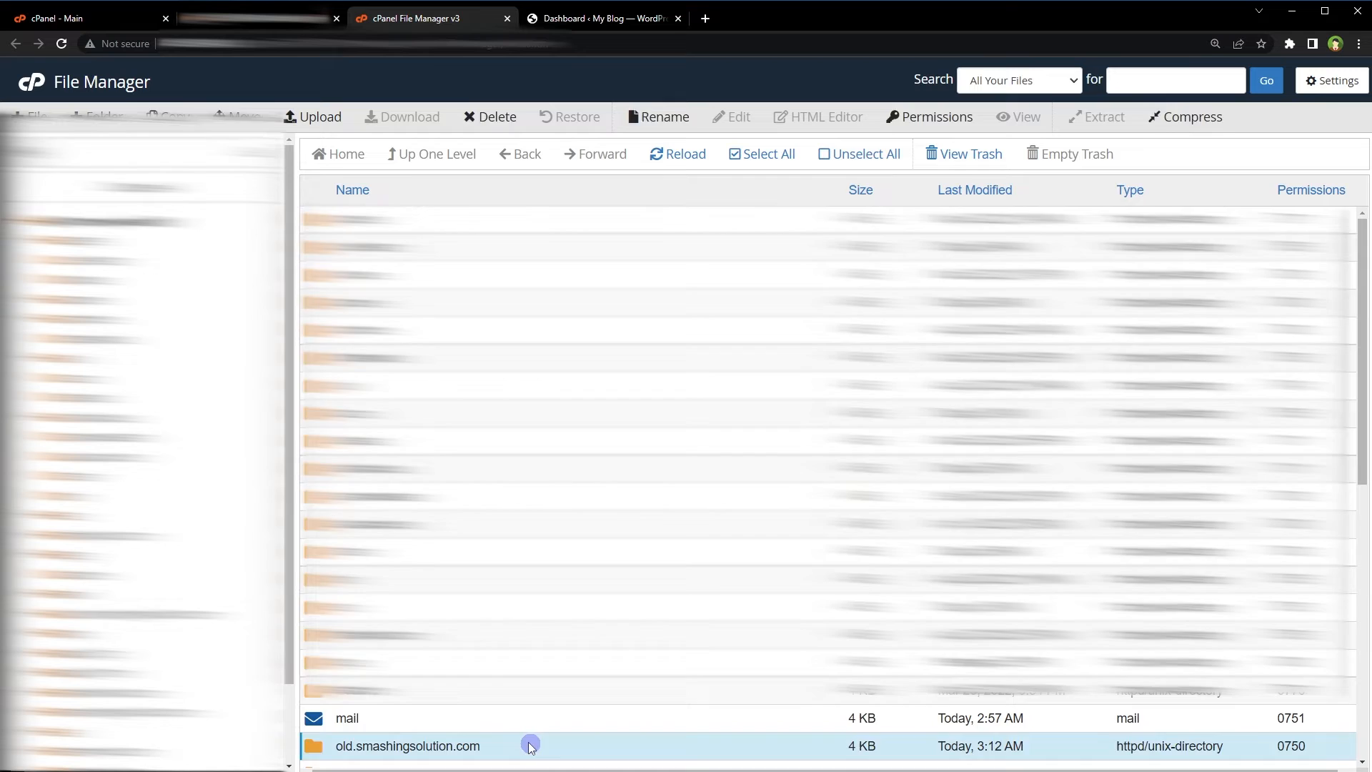
double_click(406, 746)
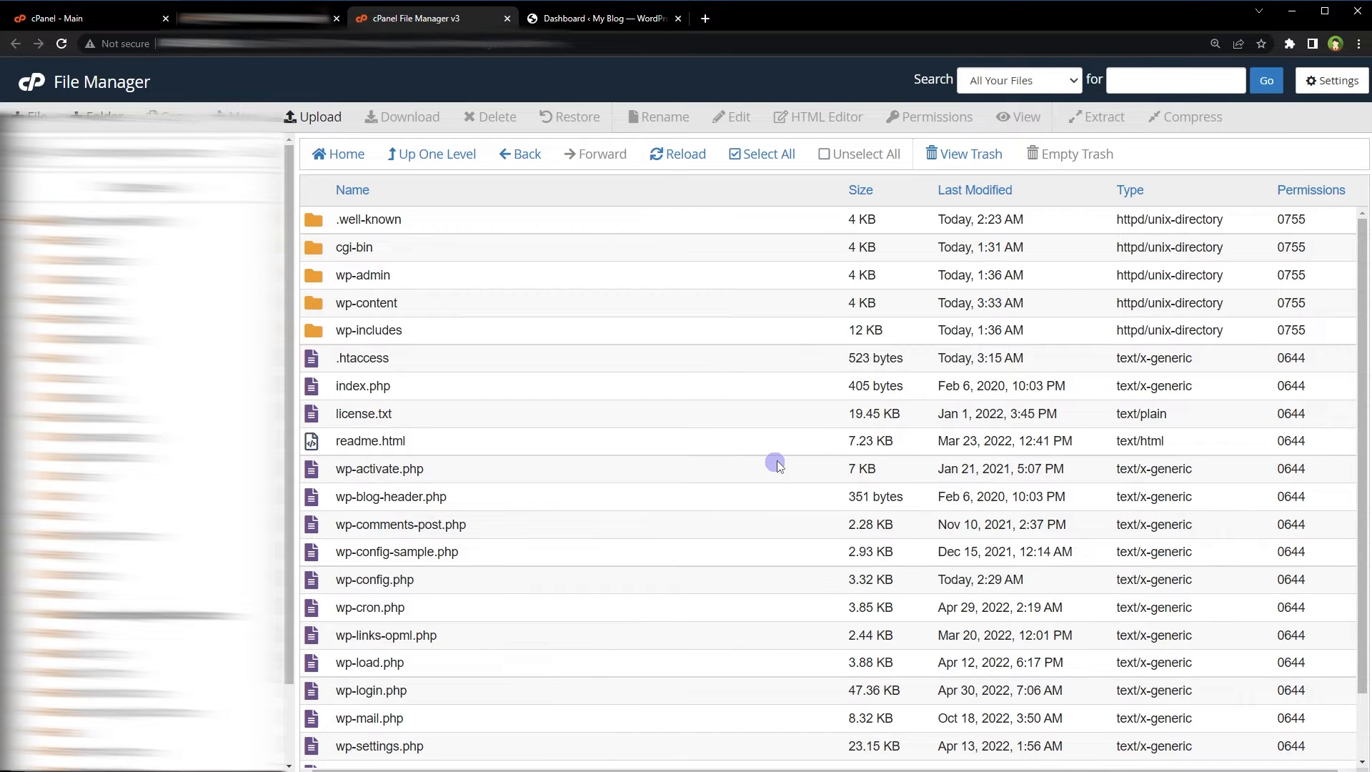
mouse_move(466, 580)
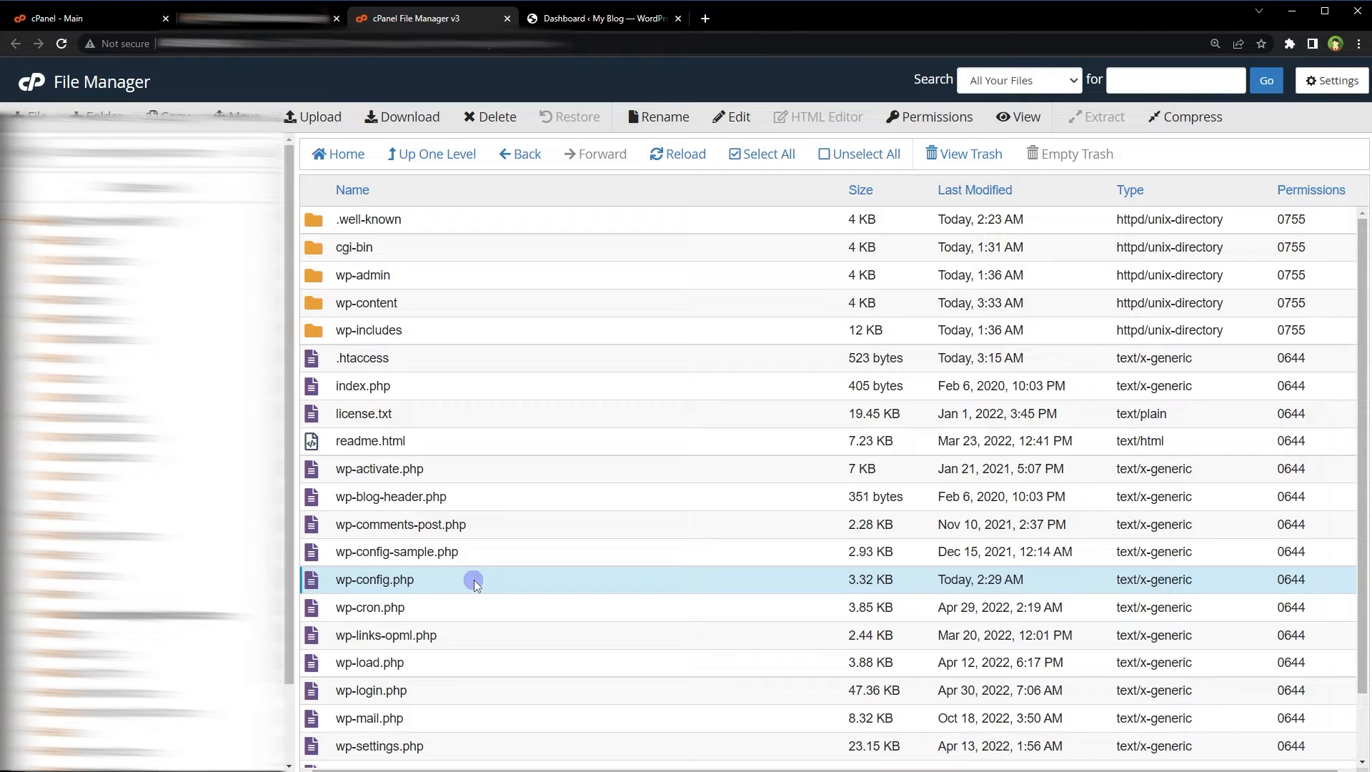
right_click(473, 580)
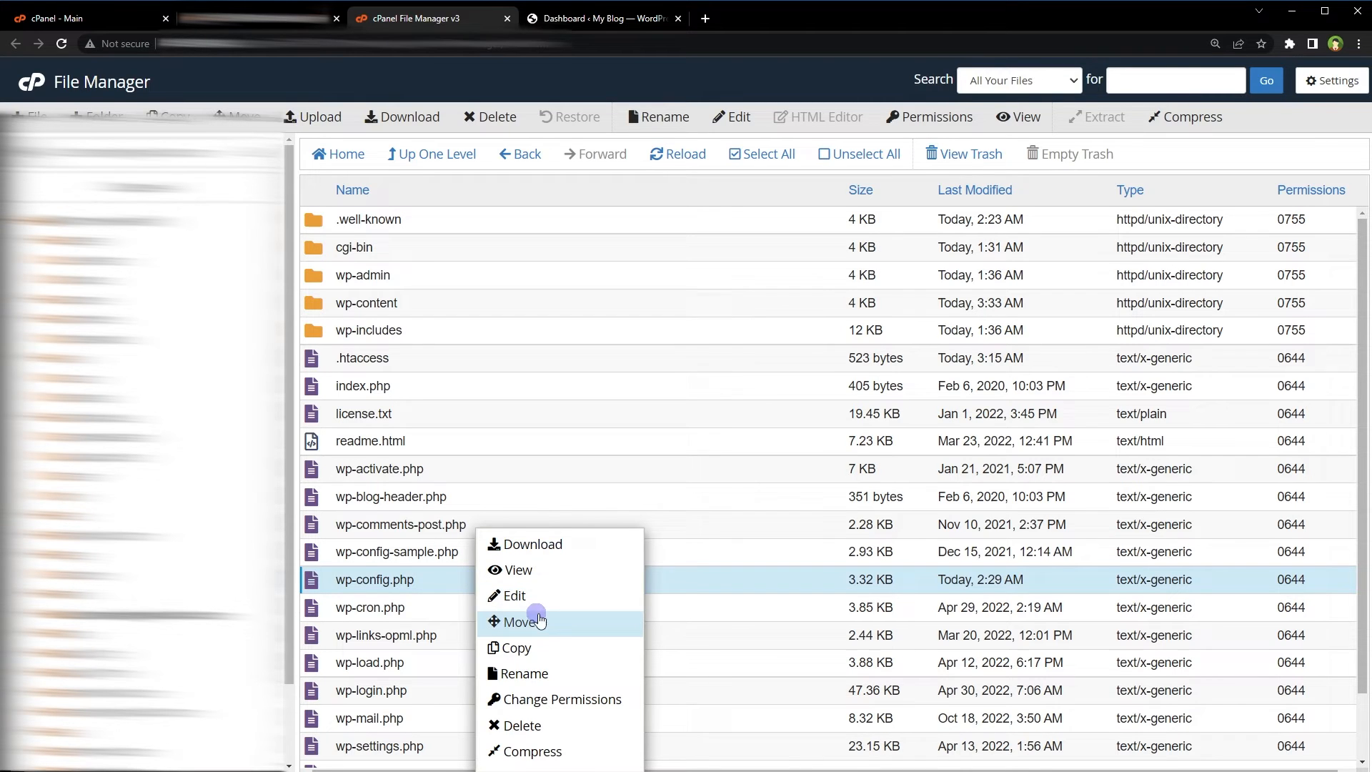
left_click(514, 594)
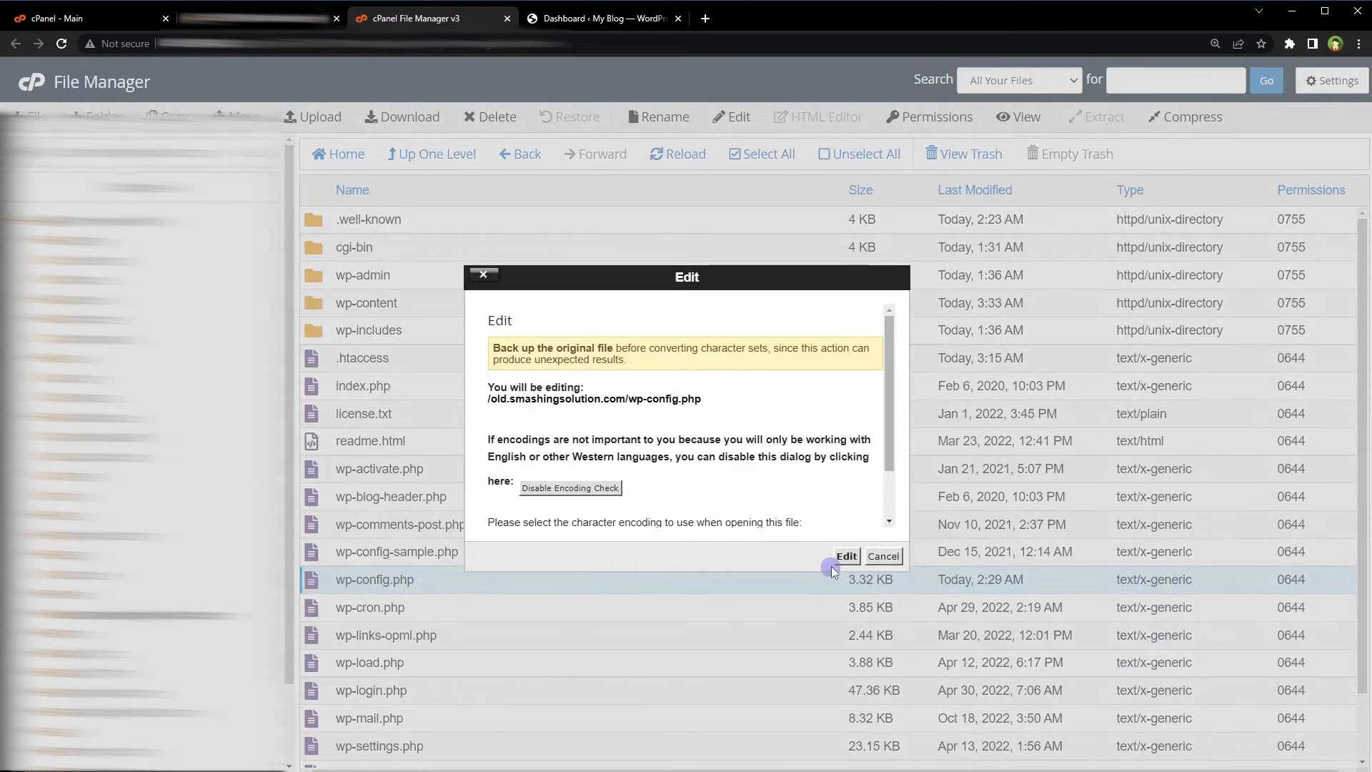
left_click(846, 556)
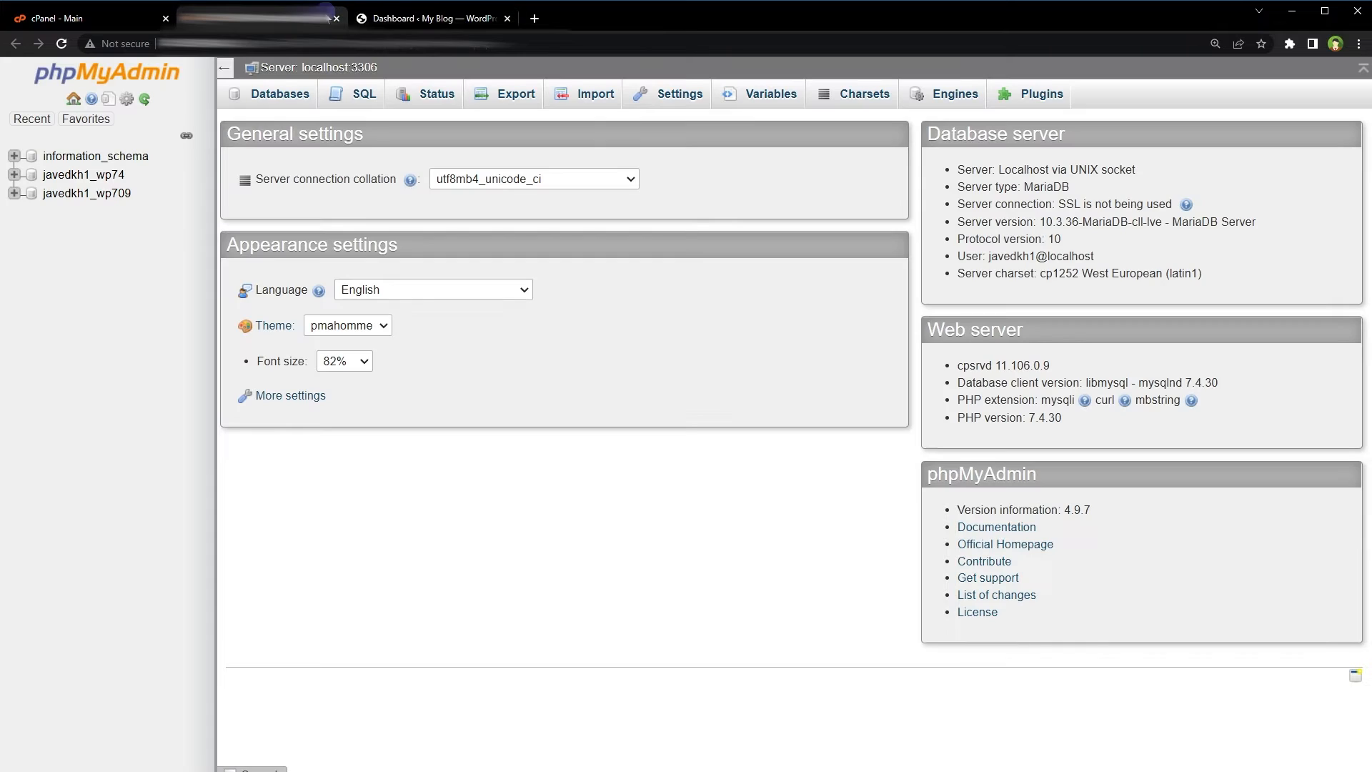
In database javedkh1_wp709, edit the wpcf_options siteurl value inline to https.
left_click(85, 195)
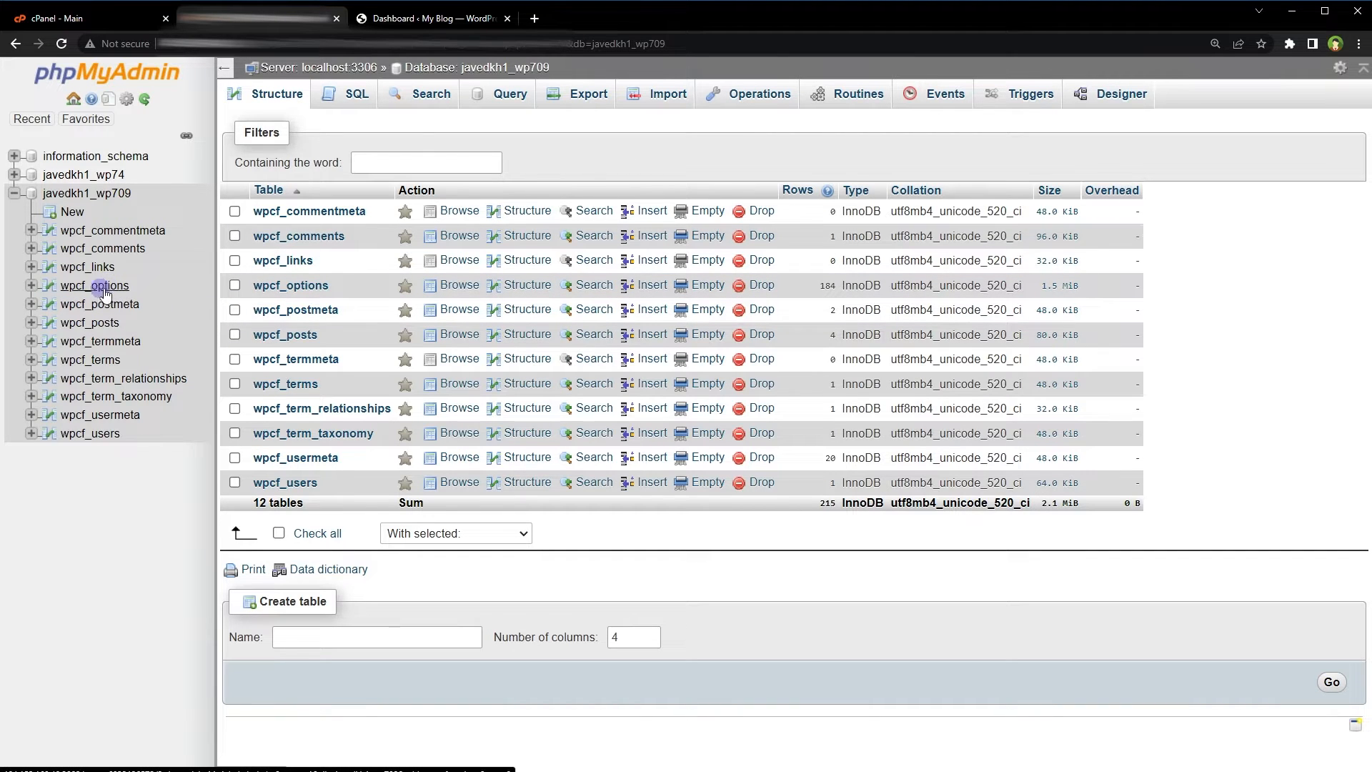
mouse_move(100, 289)
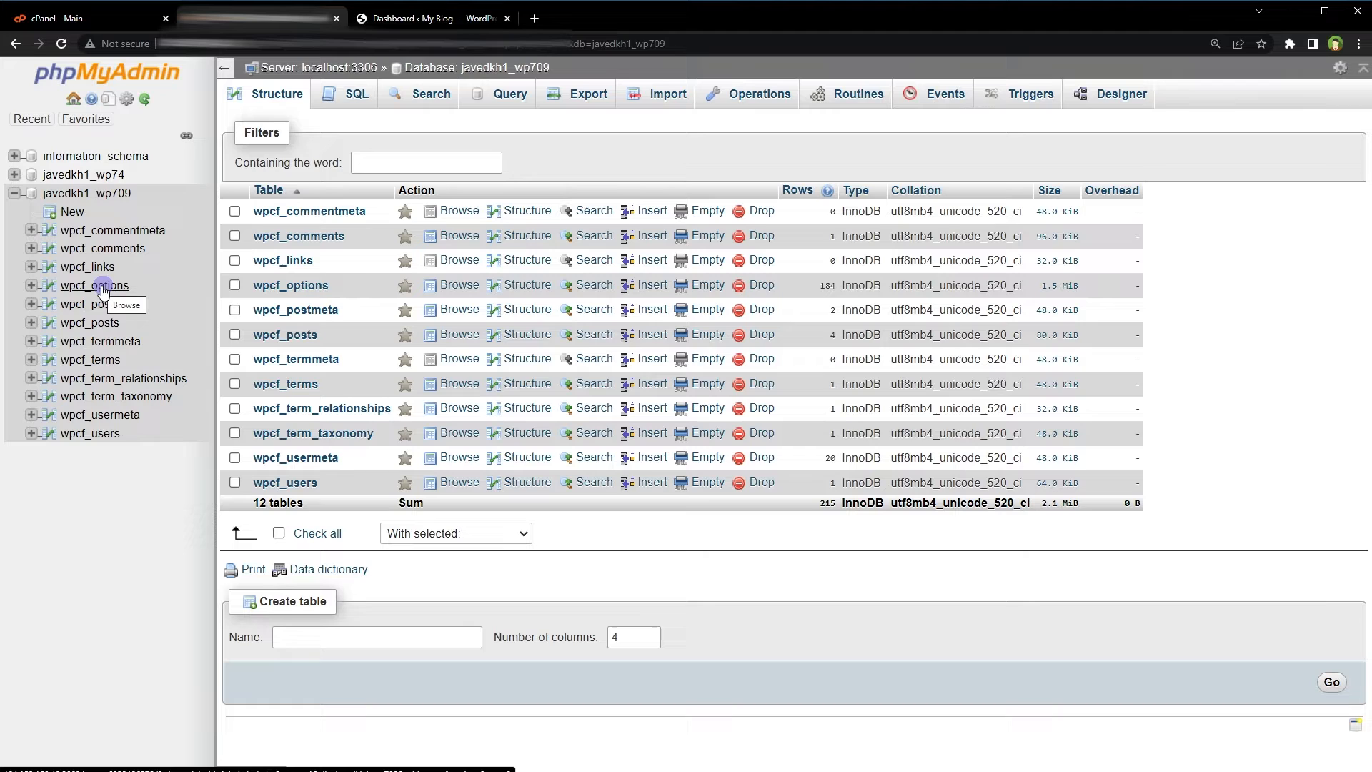
mouse_move(123, 288)
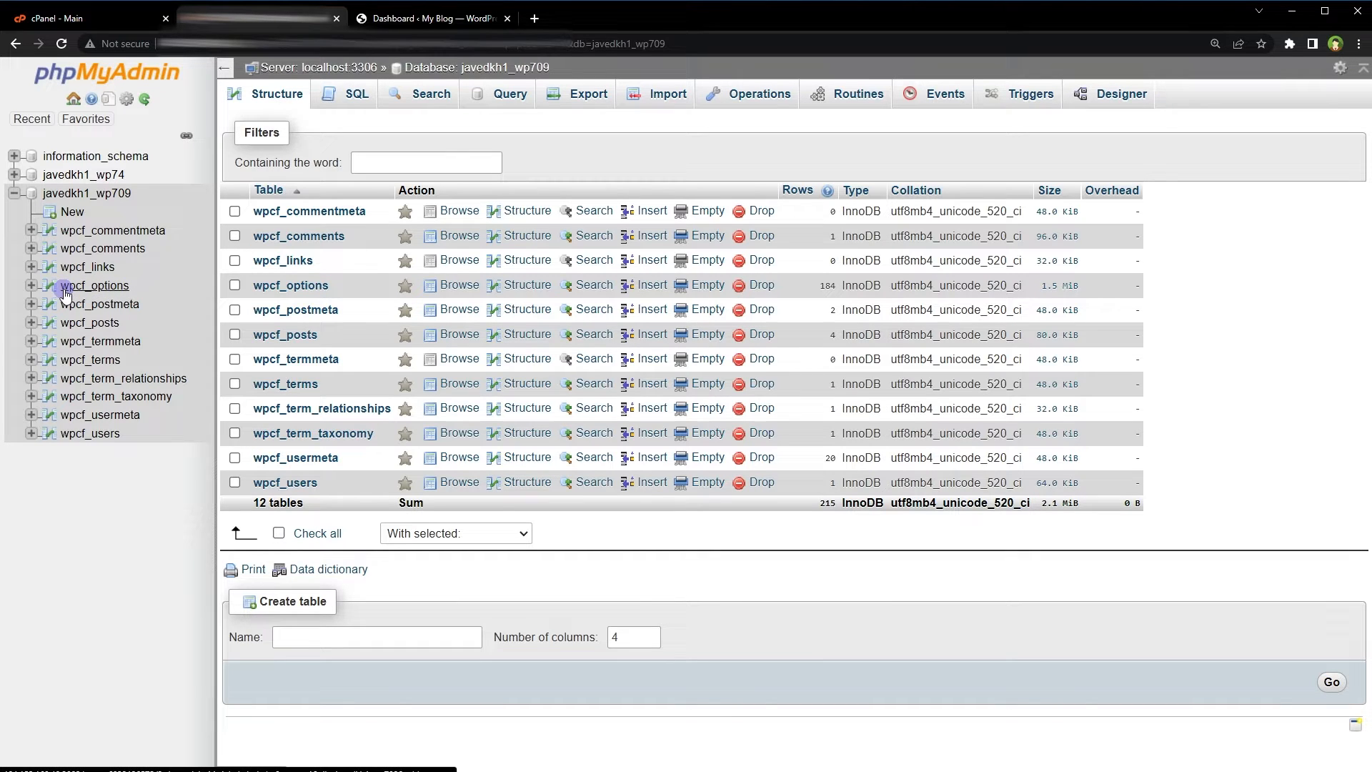
mouse_move(110, 289)
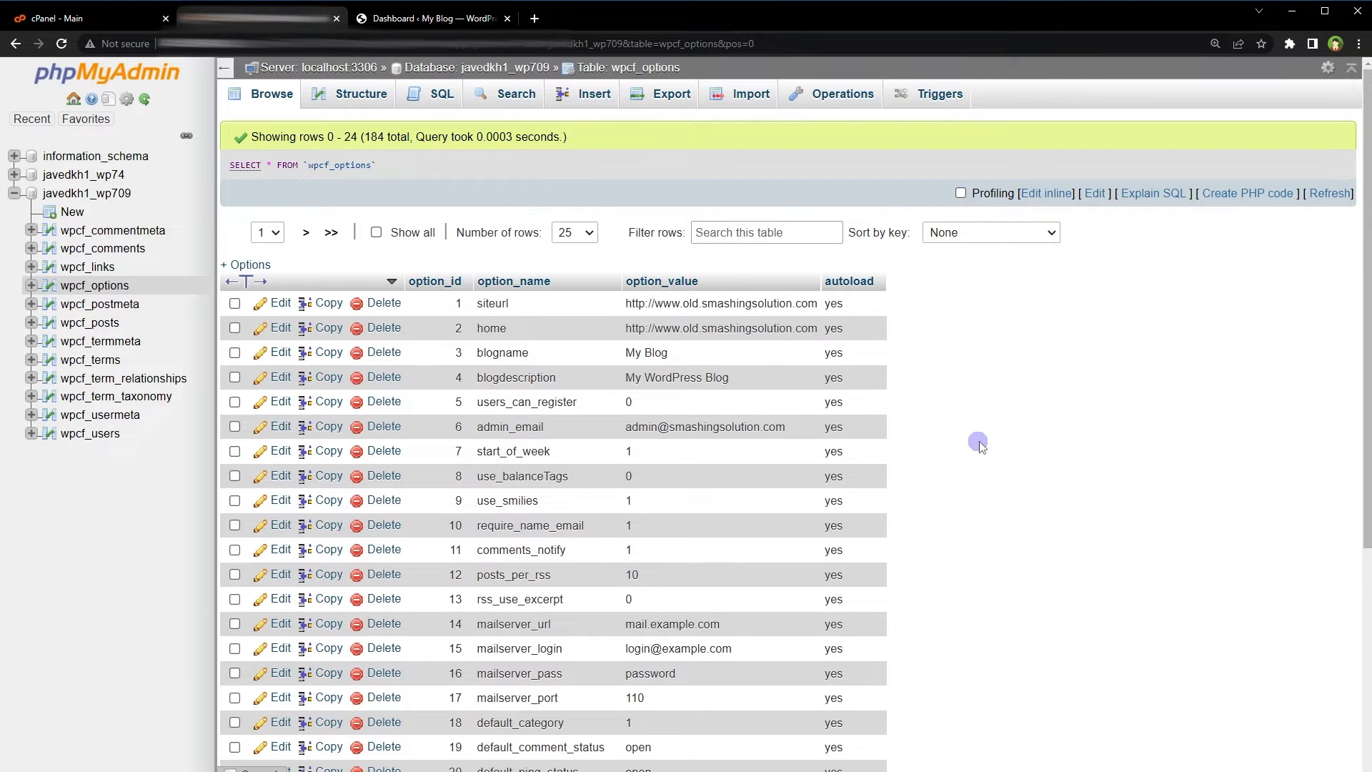
mouse_move(979, 445)
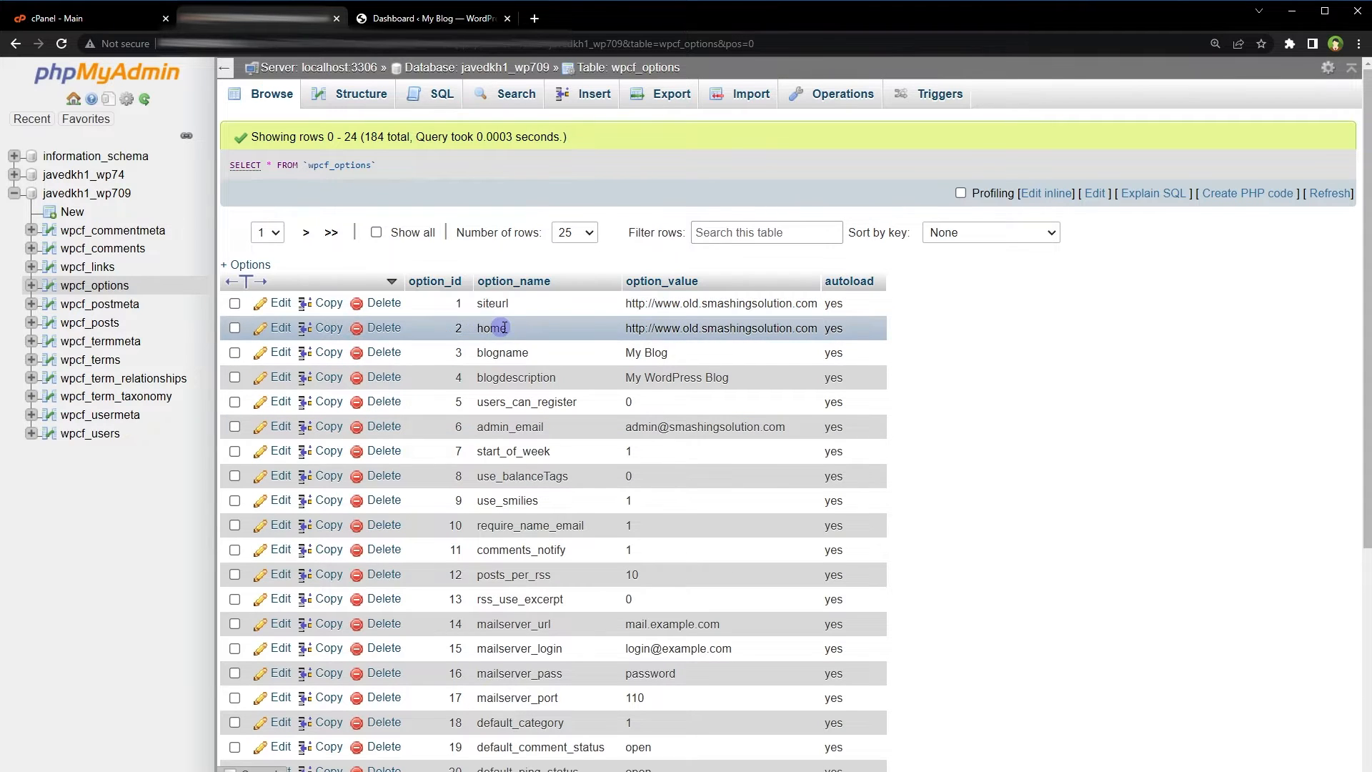
double_click(718, 303)
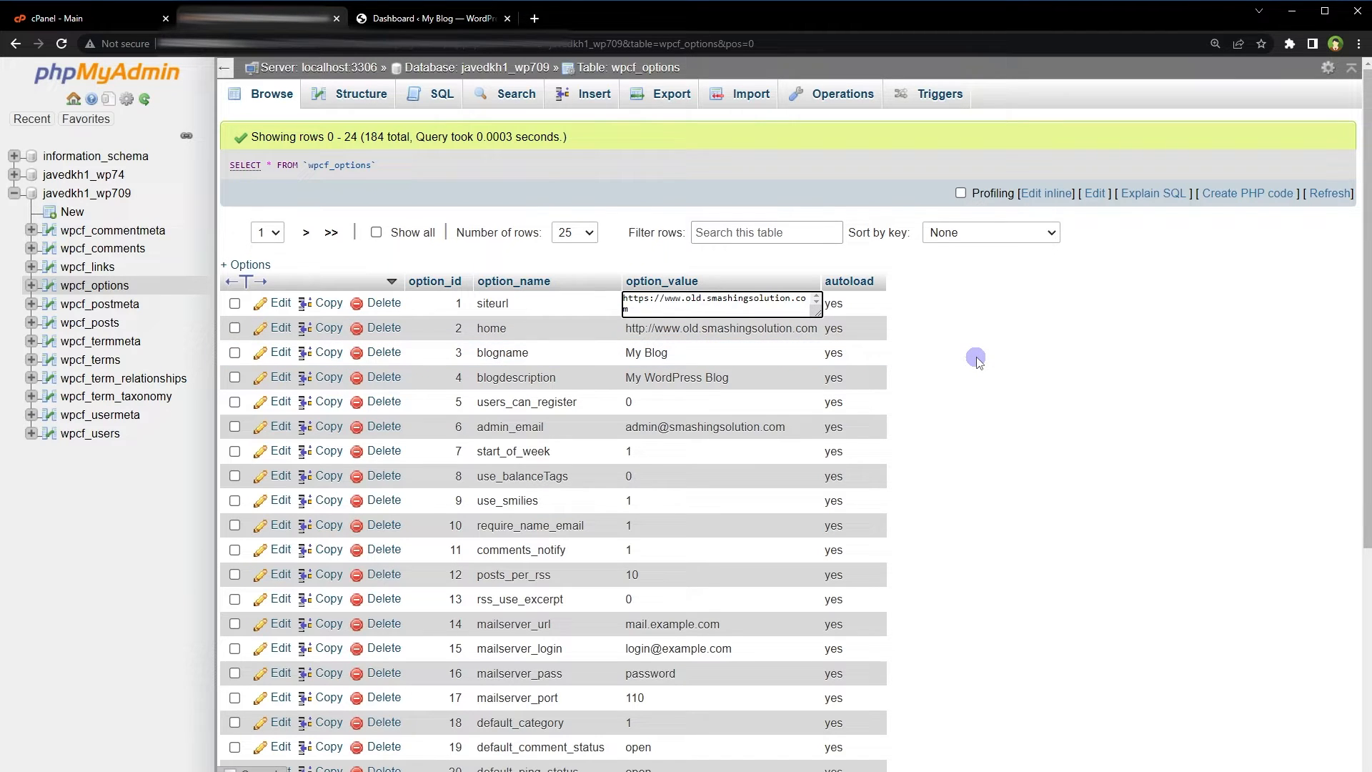
mouse_move(1109, 408)
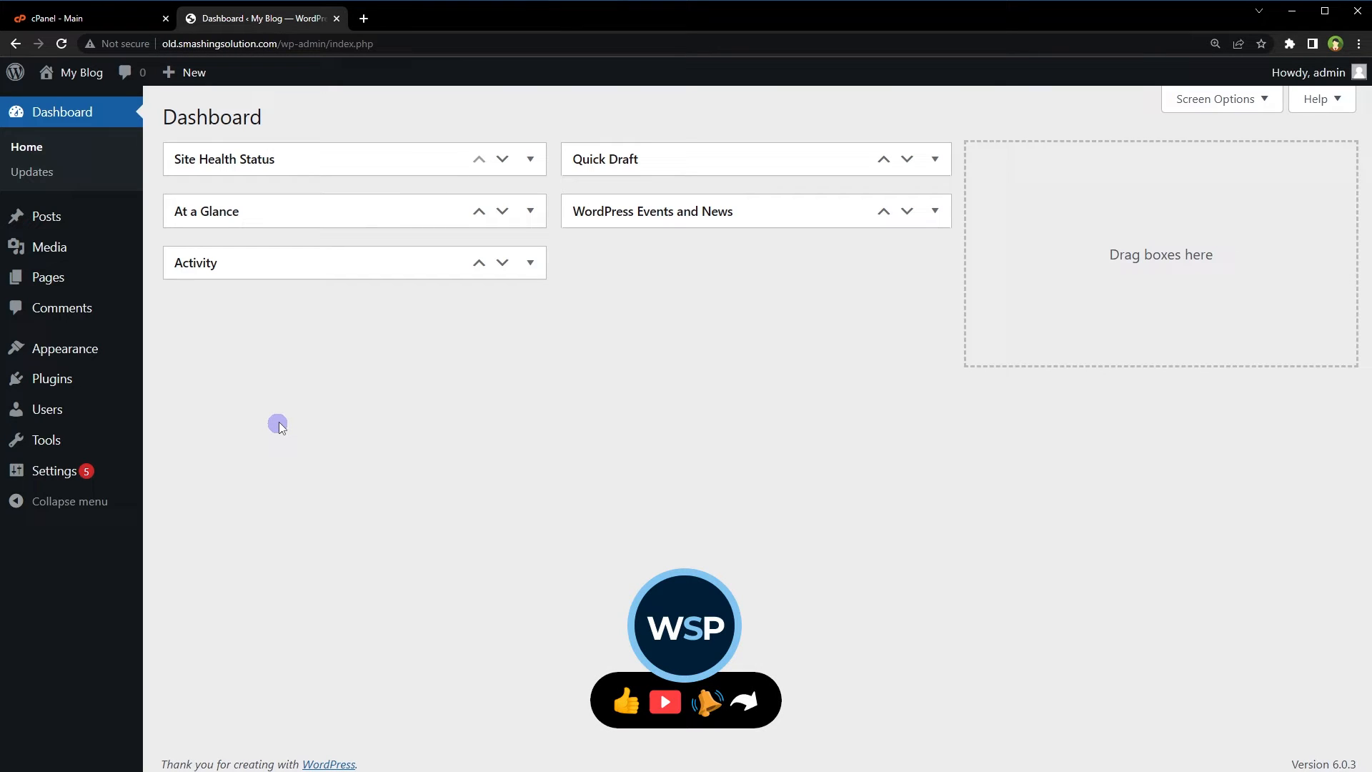
mouse_move(52, 379)
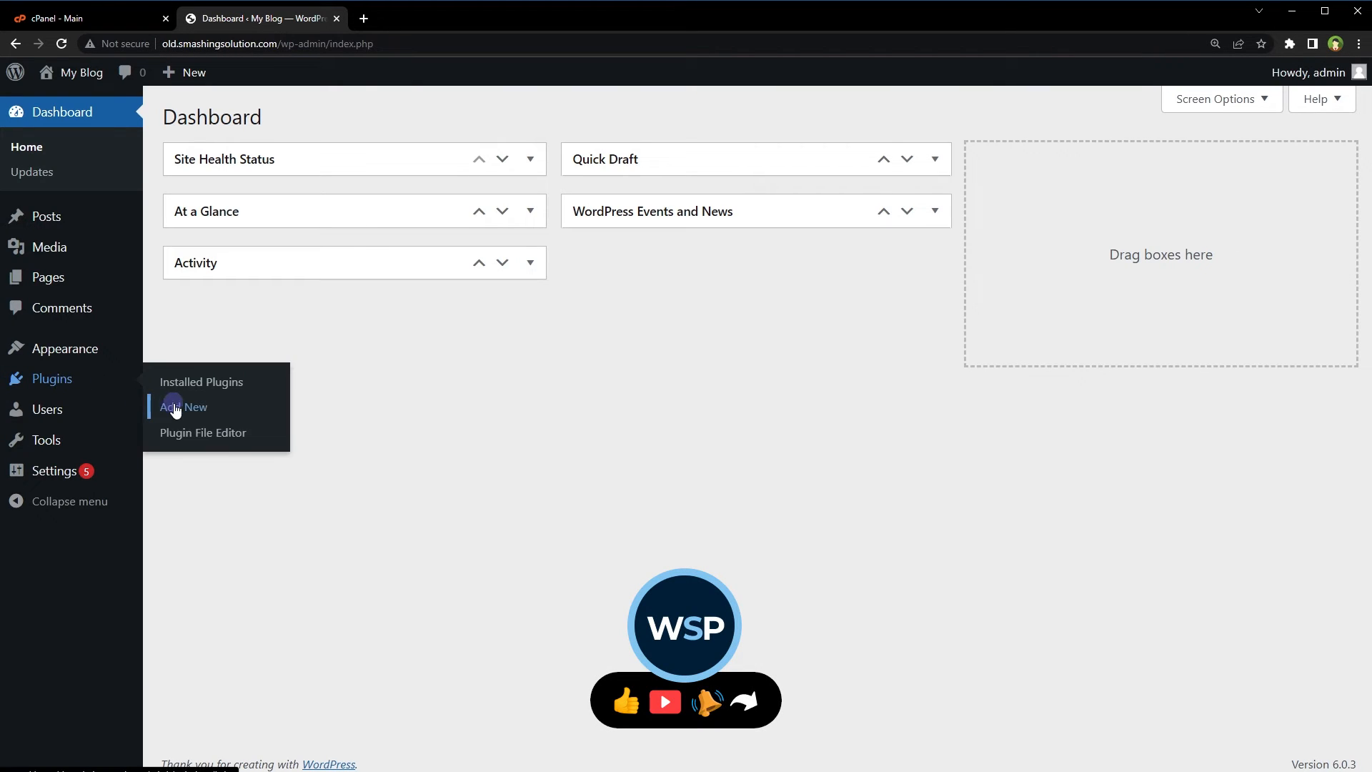
Search the Add Plugins page for 'better search replace' and review its details.
left_click(183, 406)
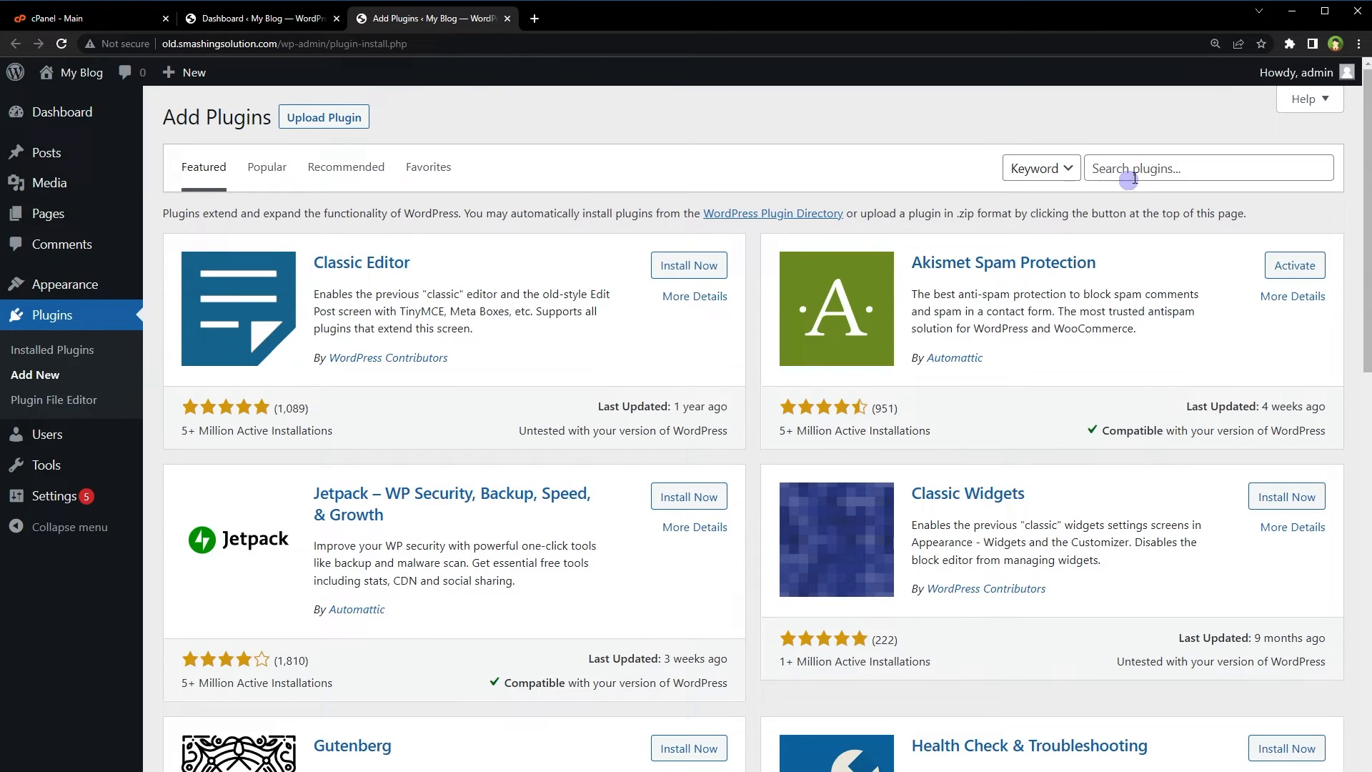
type("better search replace")
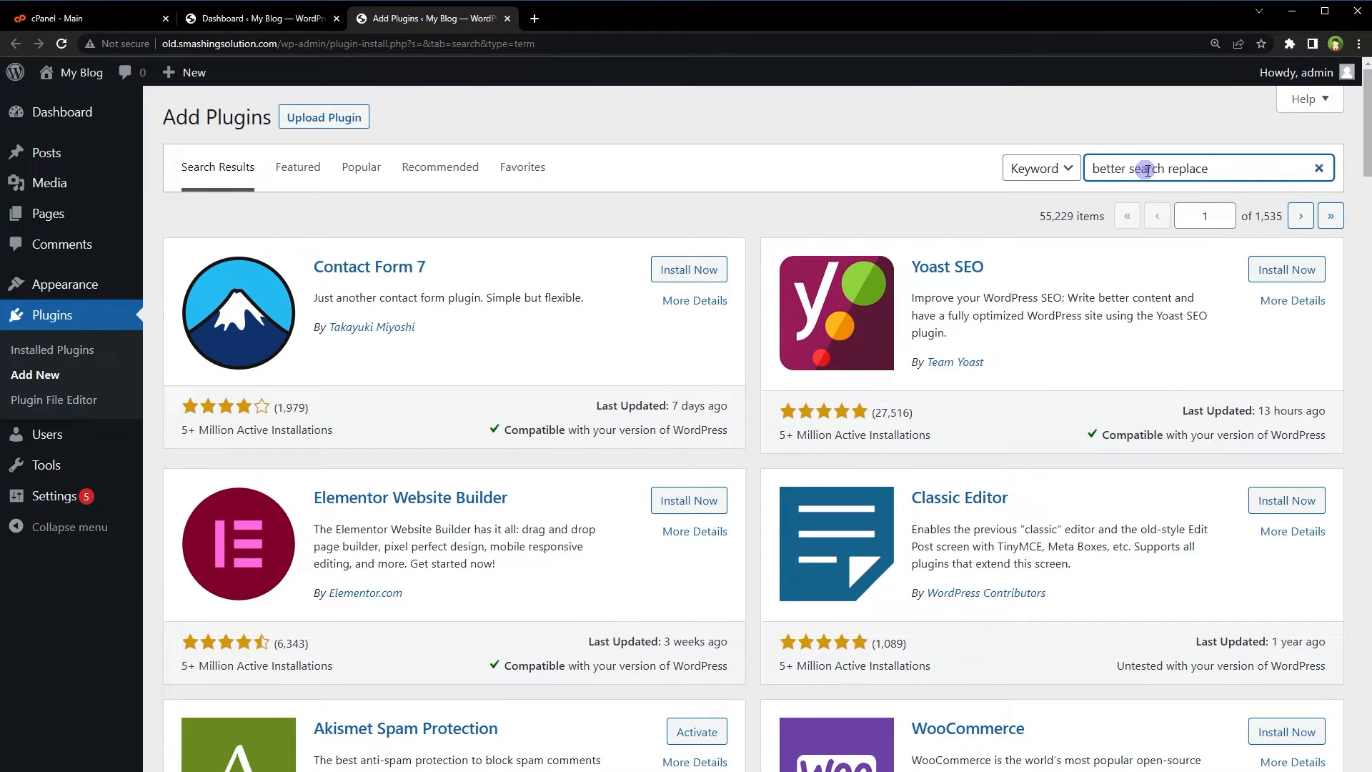
key("Enter")
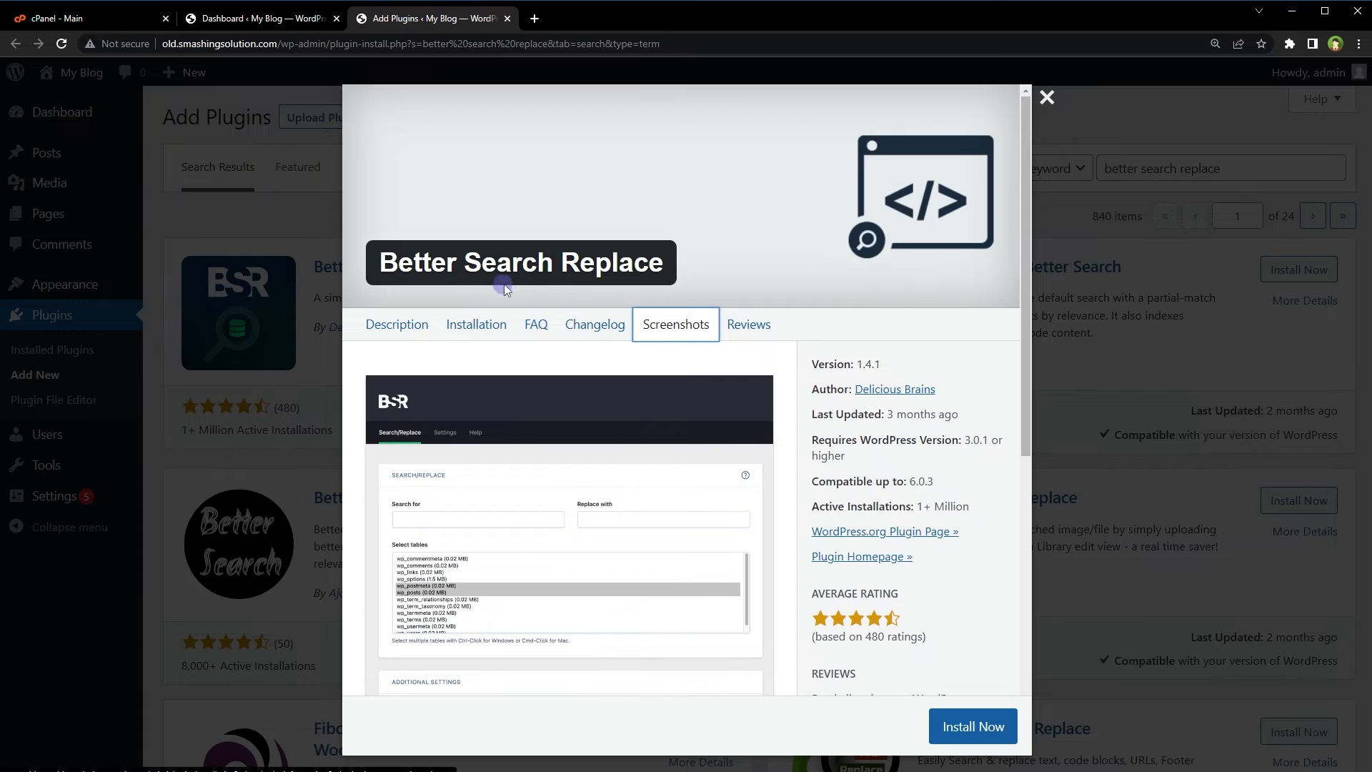
left_click(1045, 98)
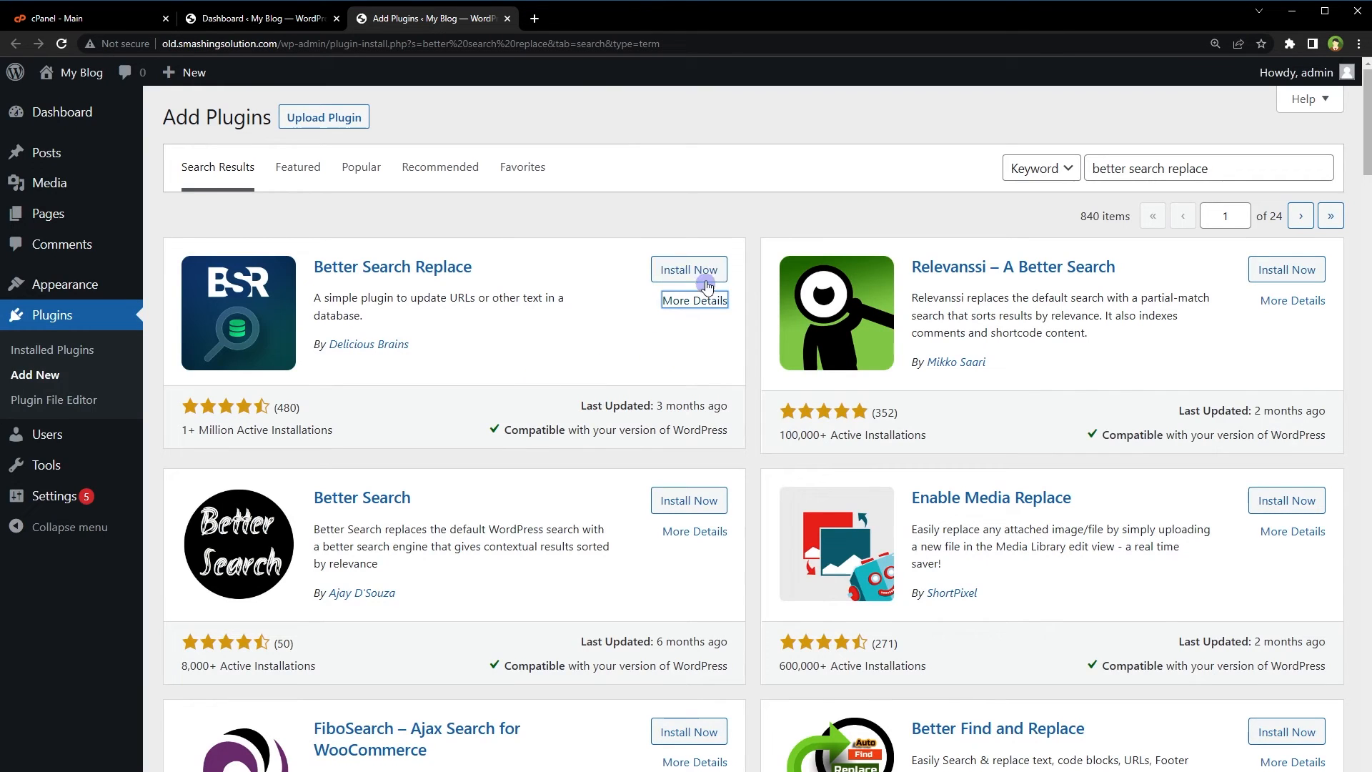
Install and activate Better Search Replace and go to its tool page under Tools.
left_click(687, 269)
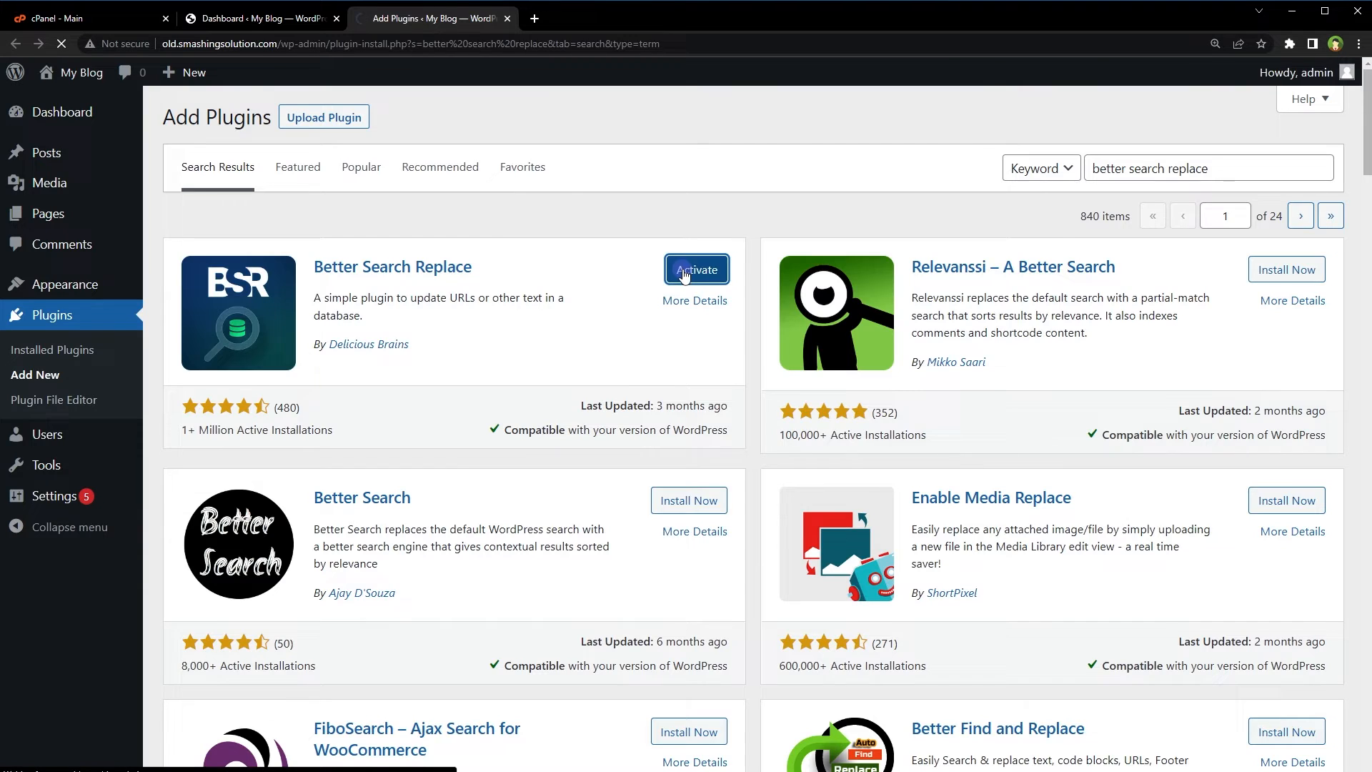
left_click(696, 269)
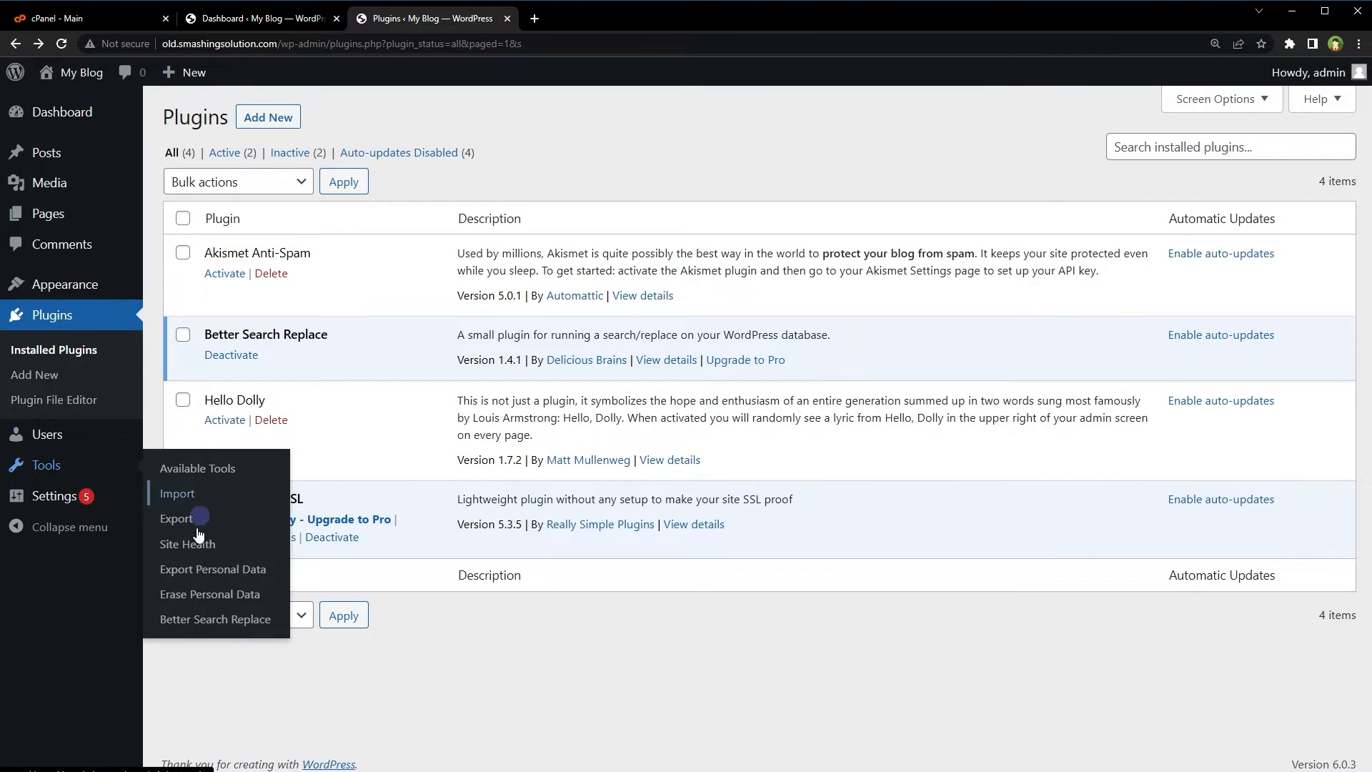
left_click(214, 619)
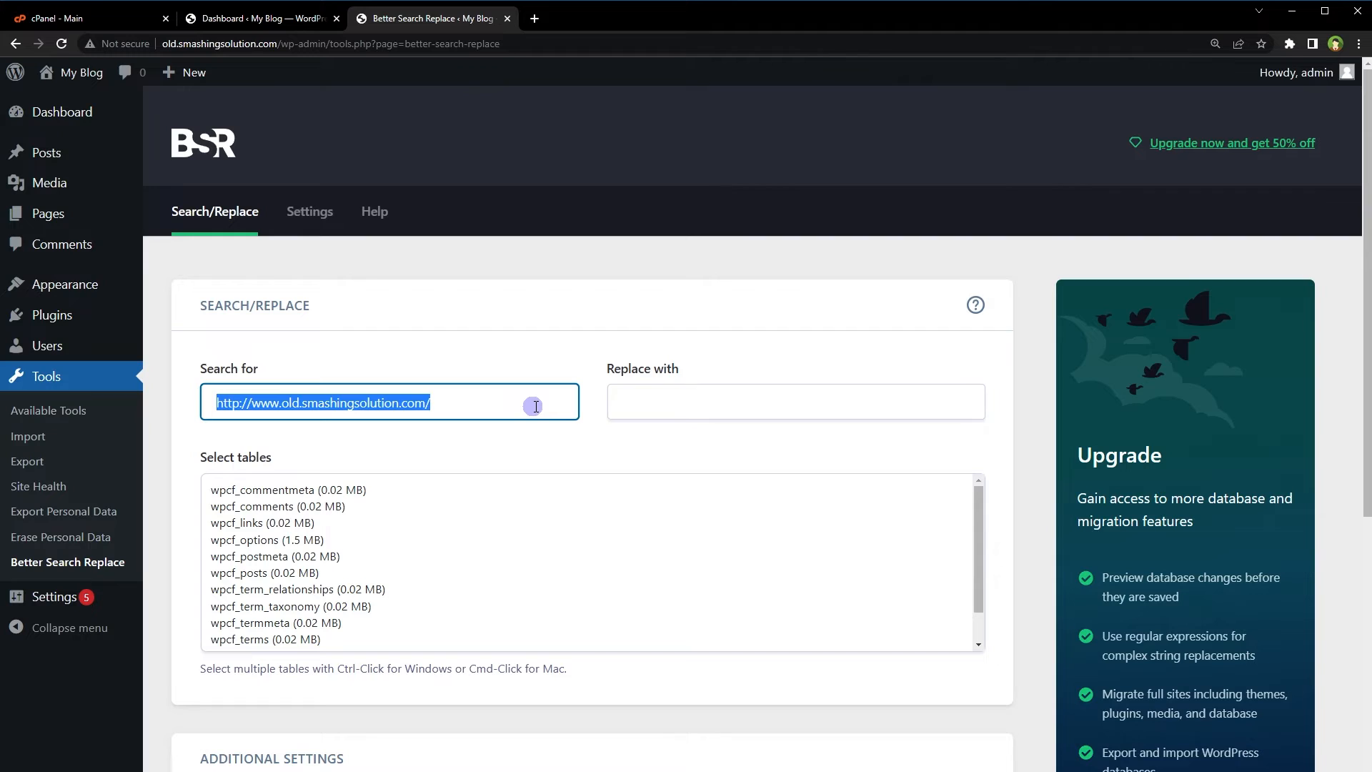
type("http://www.old.smashingsolution.com/")
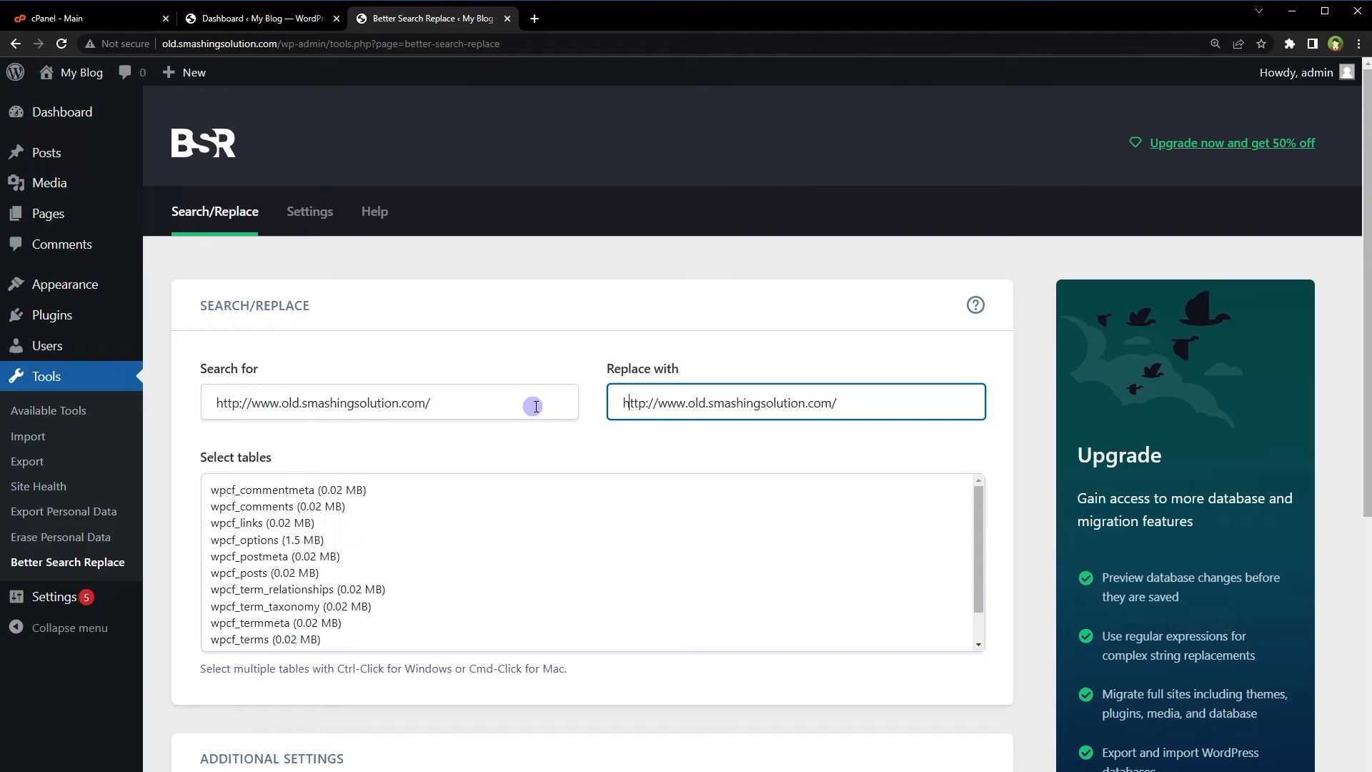
type("https")
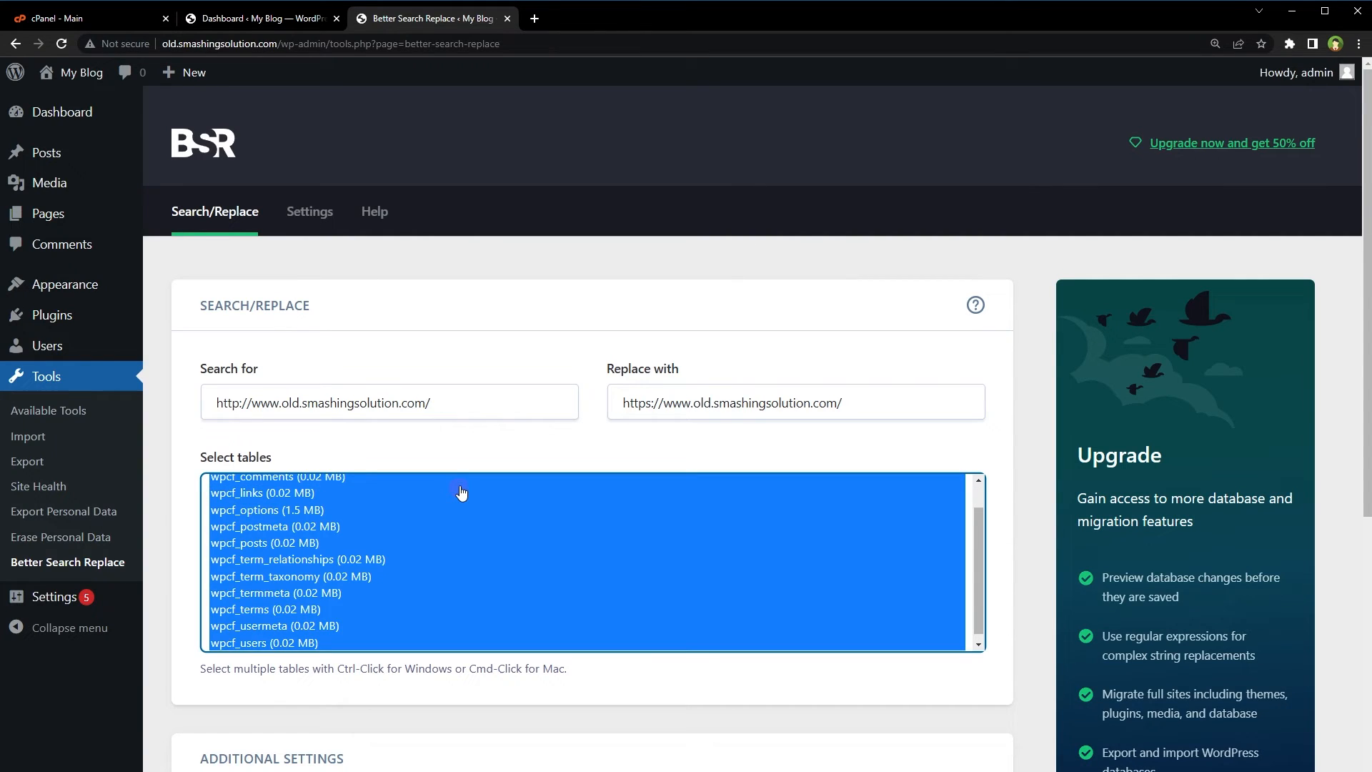
left_click(514, 516)
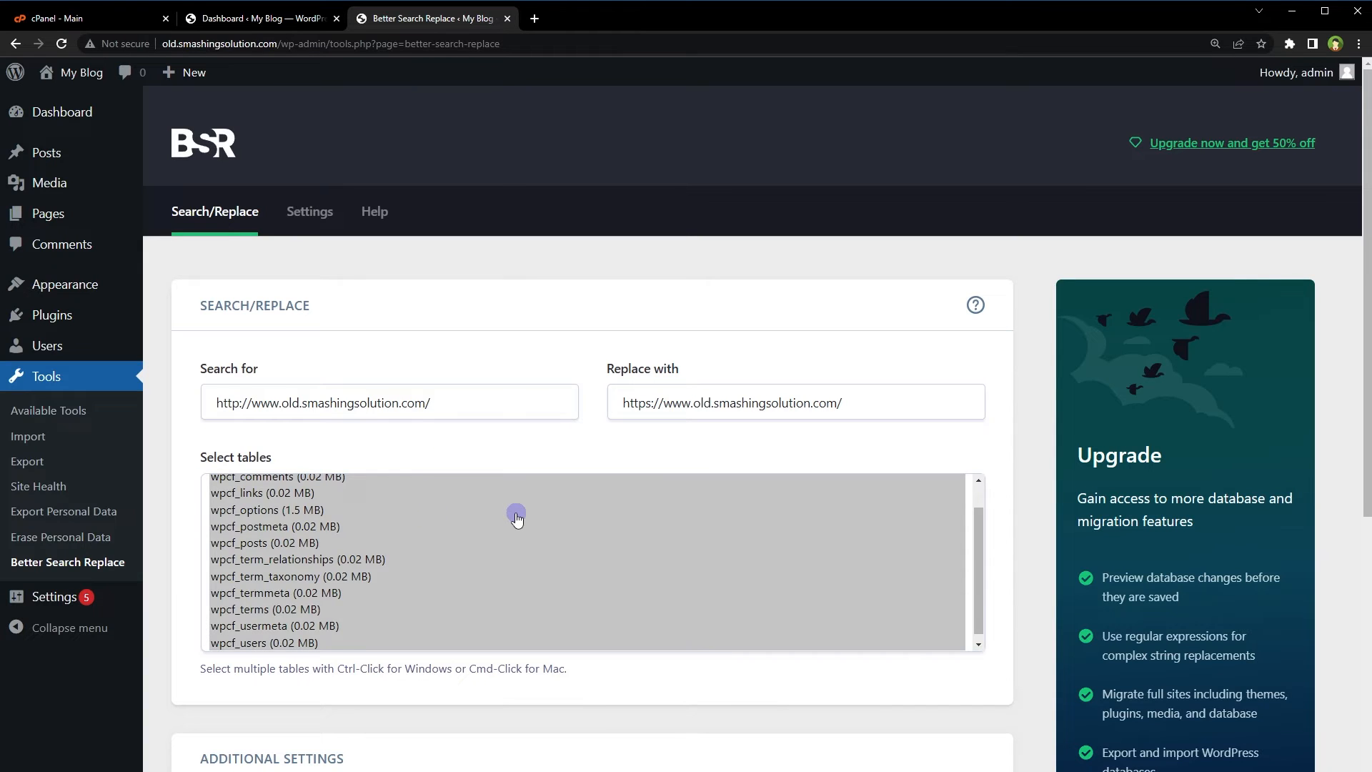
left_click(266, 508)
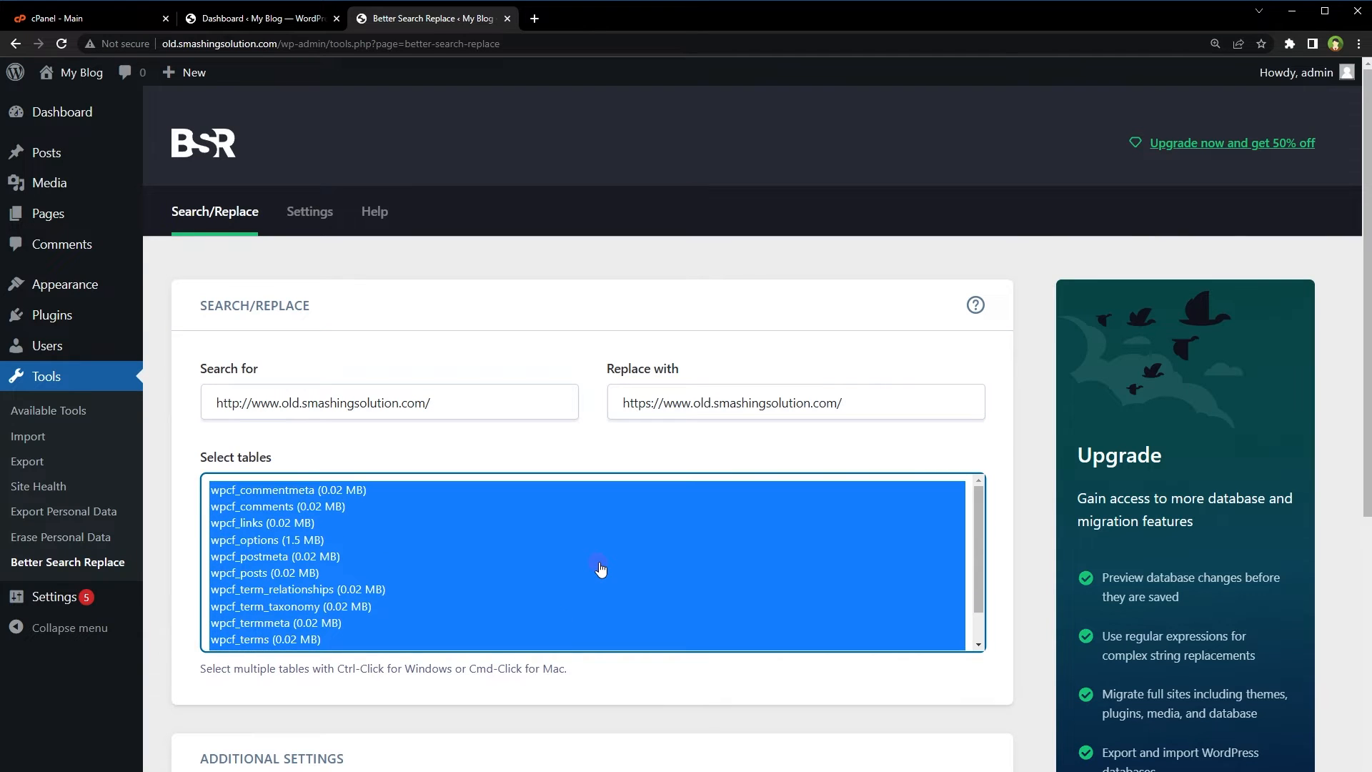
Enable Replace GUIDs and turn off Run as dry run so the database is actually changed.
scroll("down", 3)
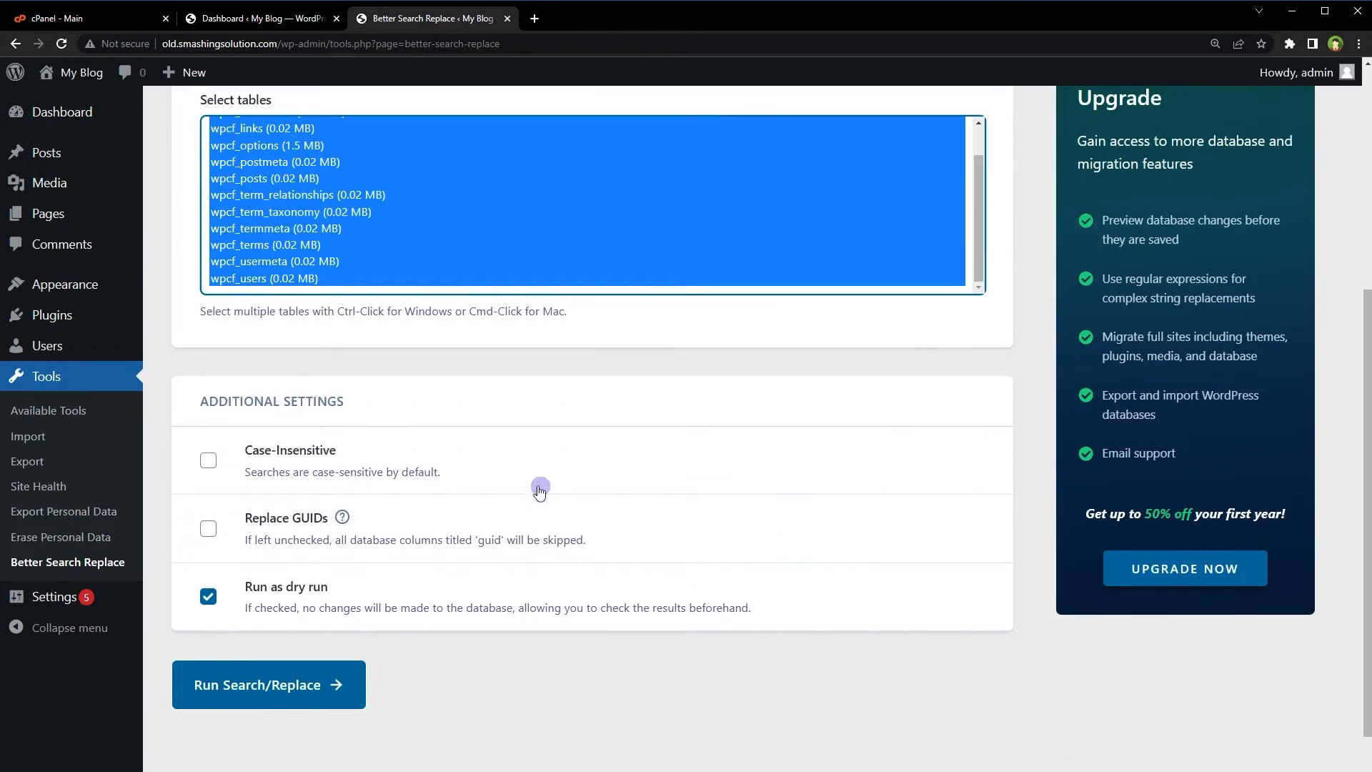
left_click(209, 529)
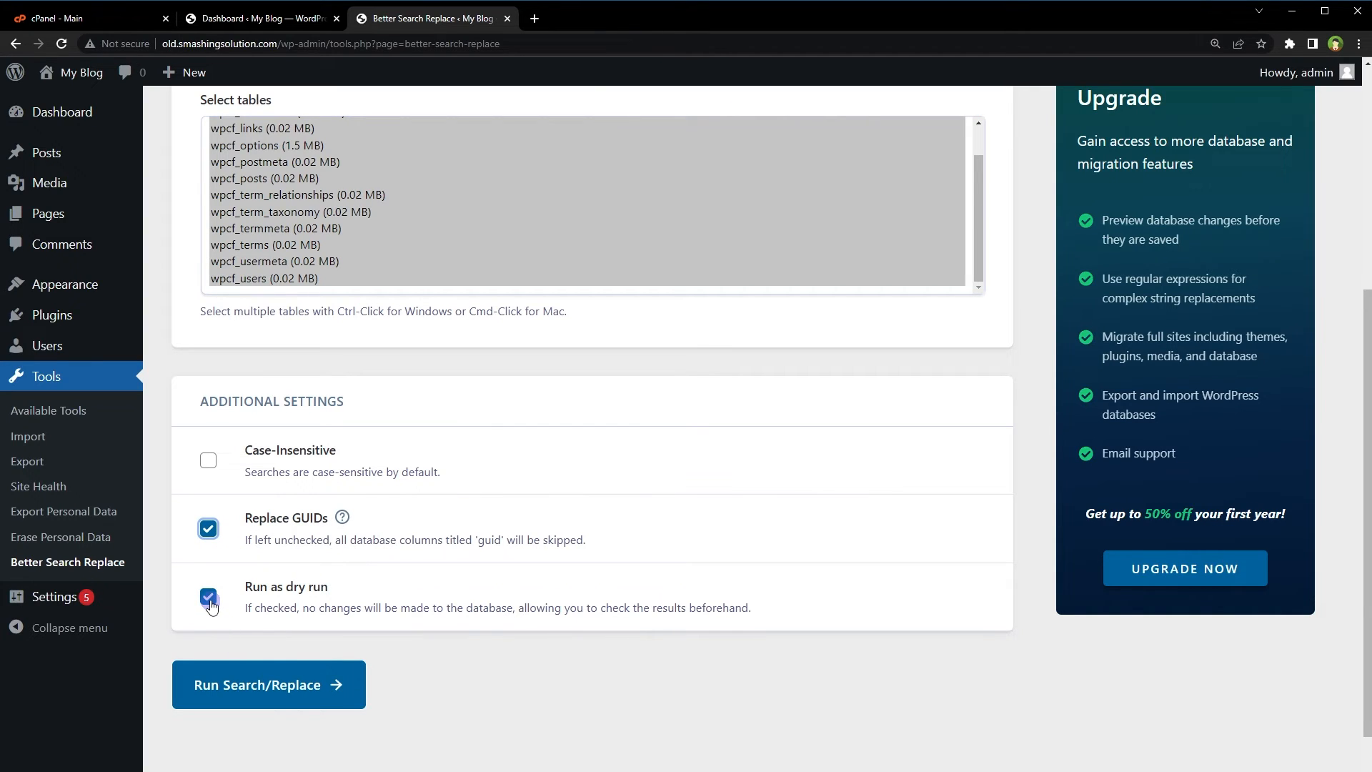
left_click(208, 596)
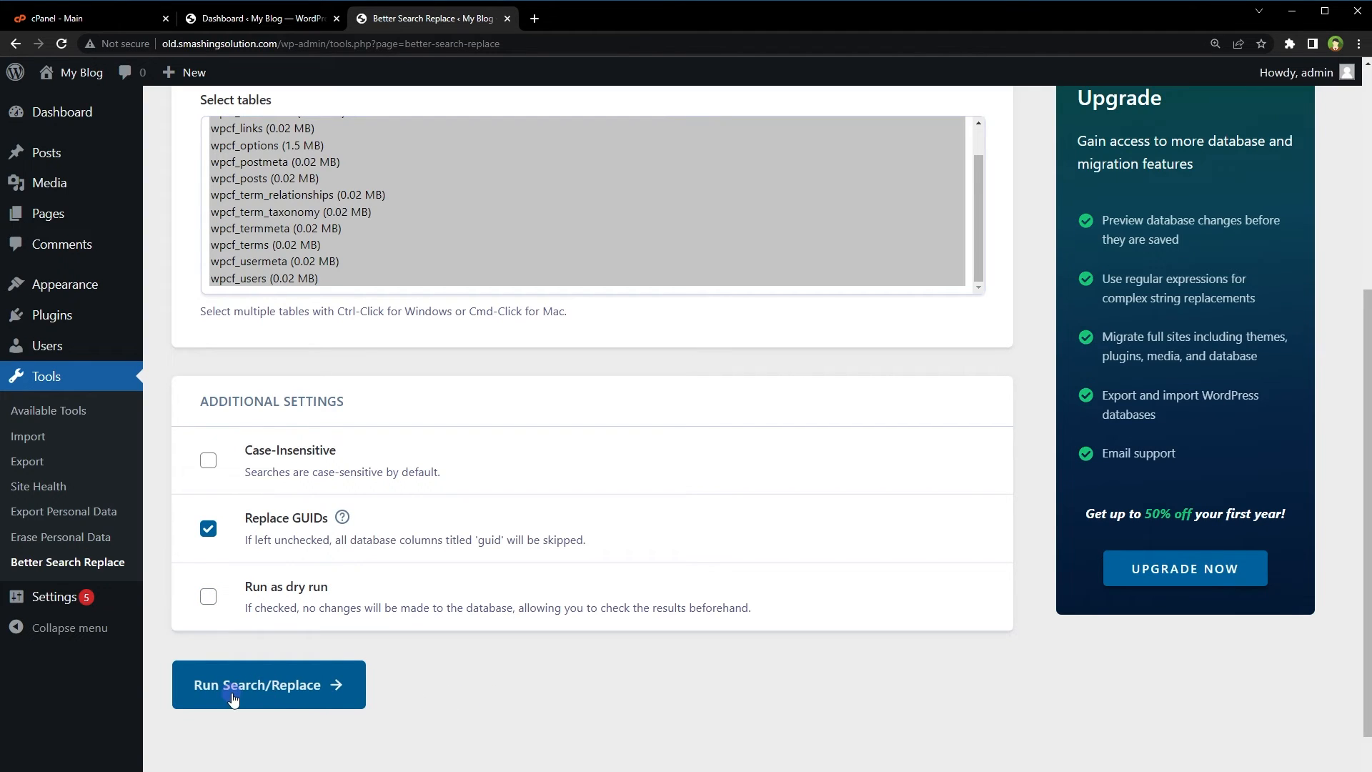
mouse_move(270, 698)
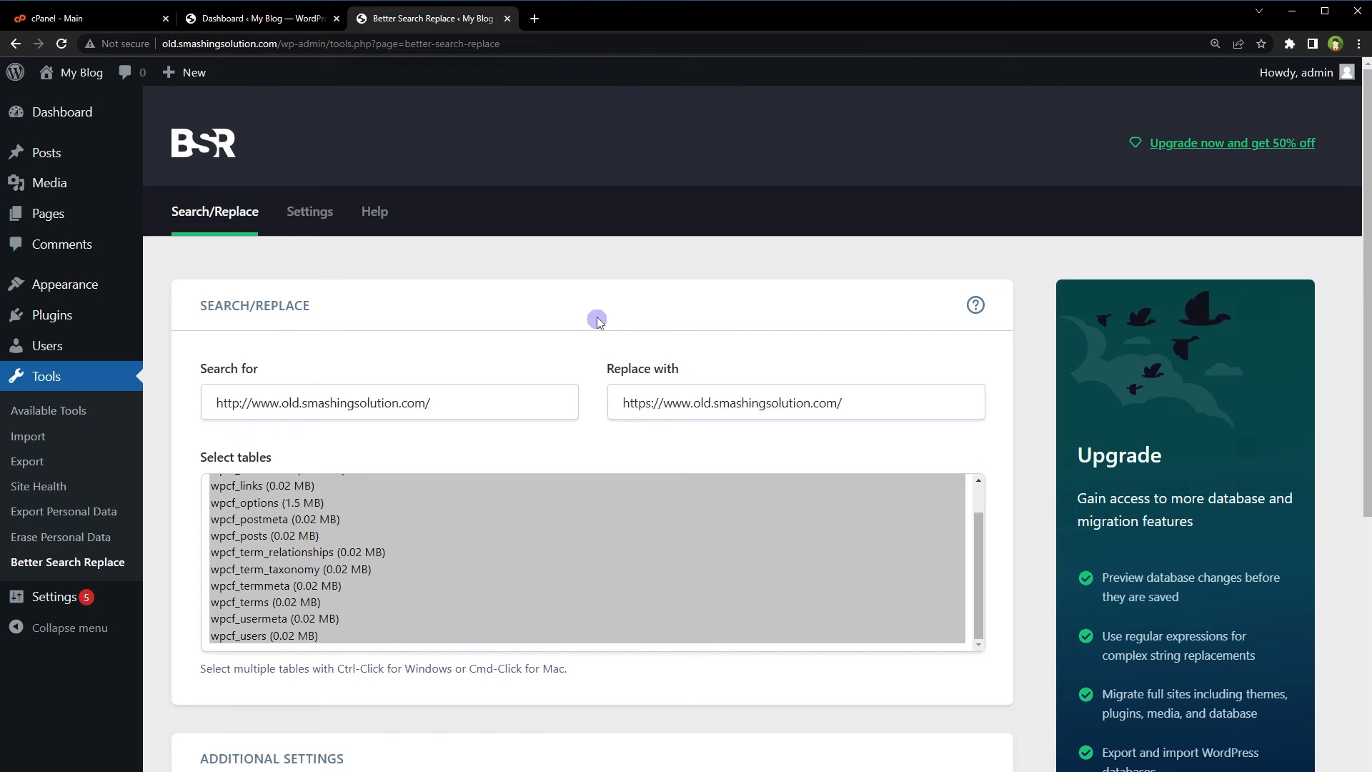
mouse_move(644, 709)
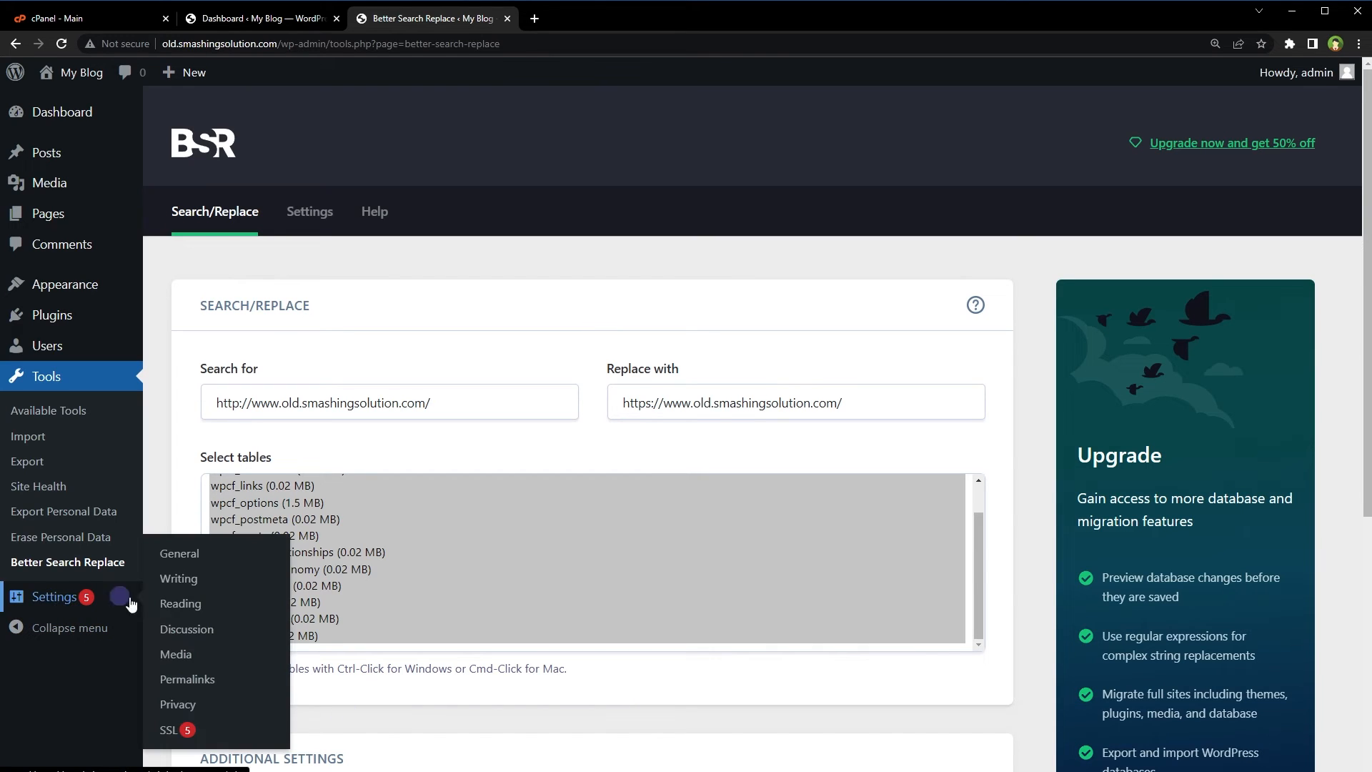
In General Settings, change the WordPress Address (URL) to https and save the changes.
left_click(179, 555)
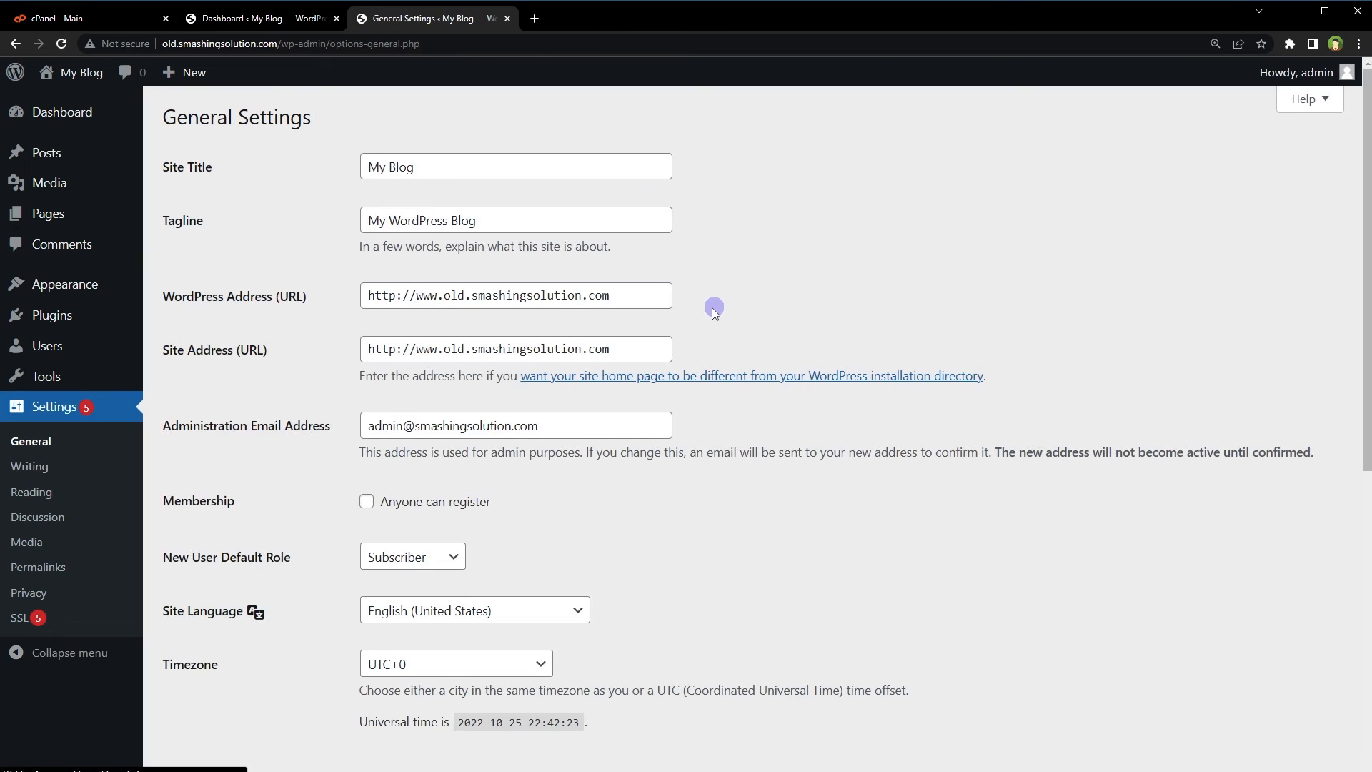
left_click(516, 295)
type("s")
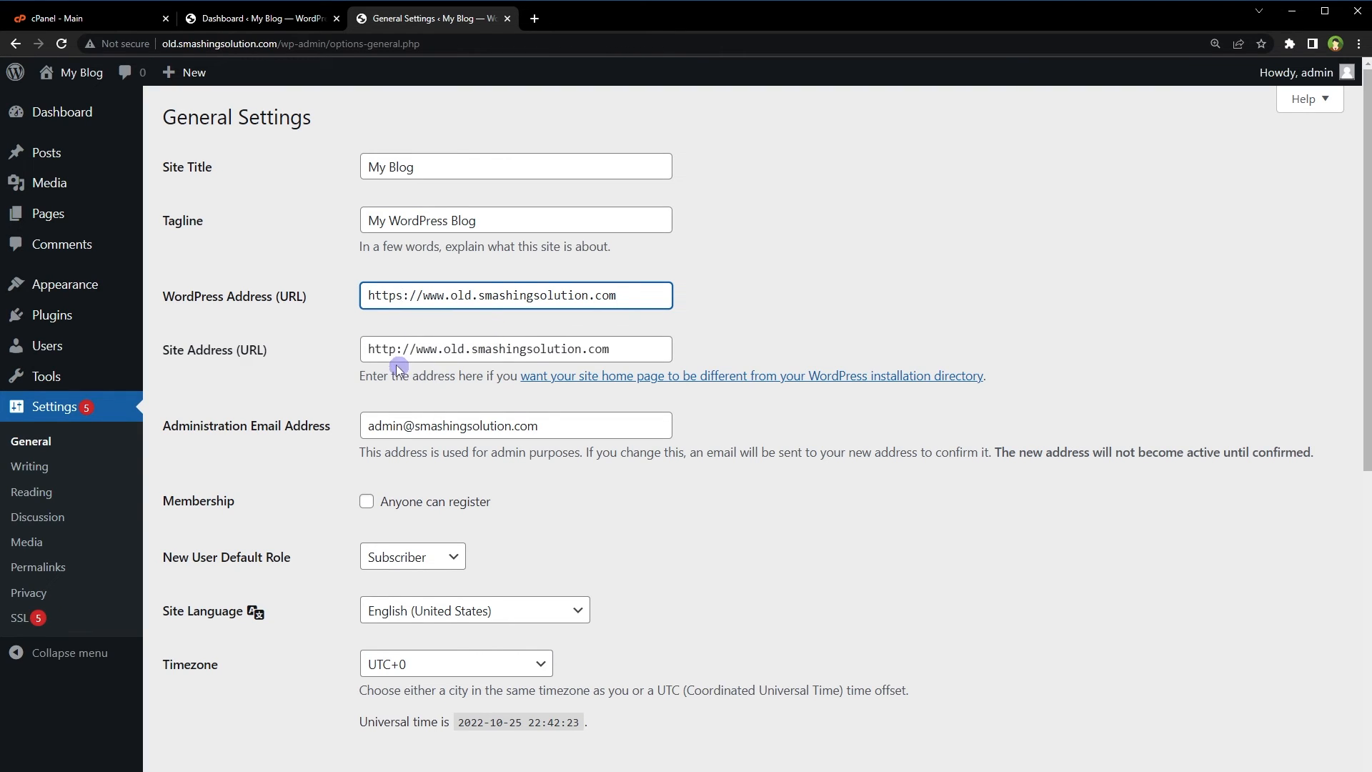
scroll("down", 3)
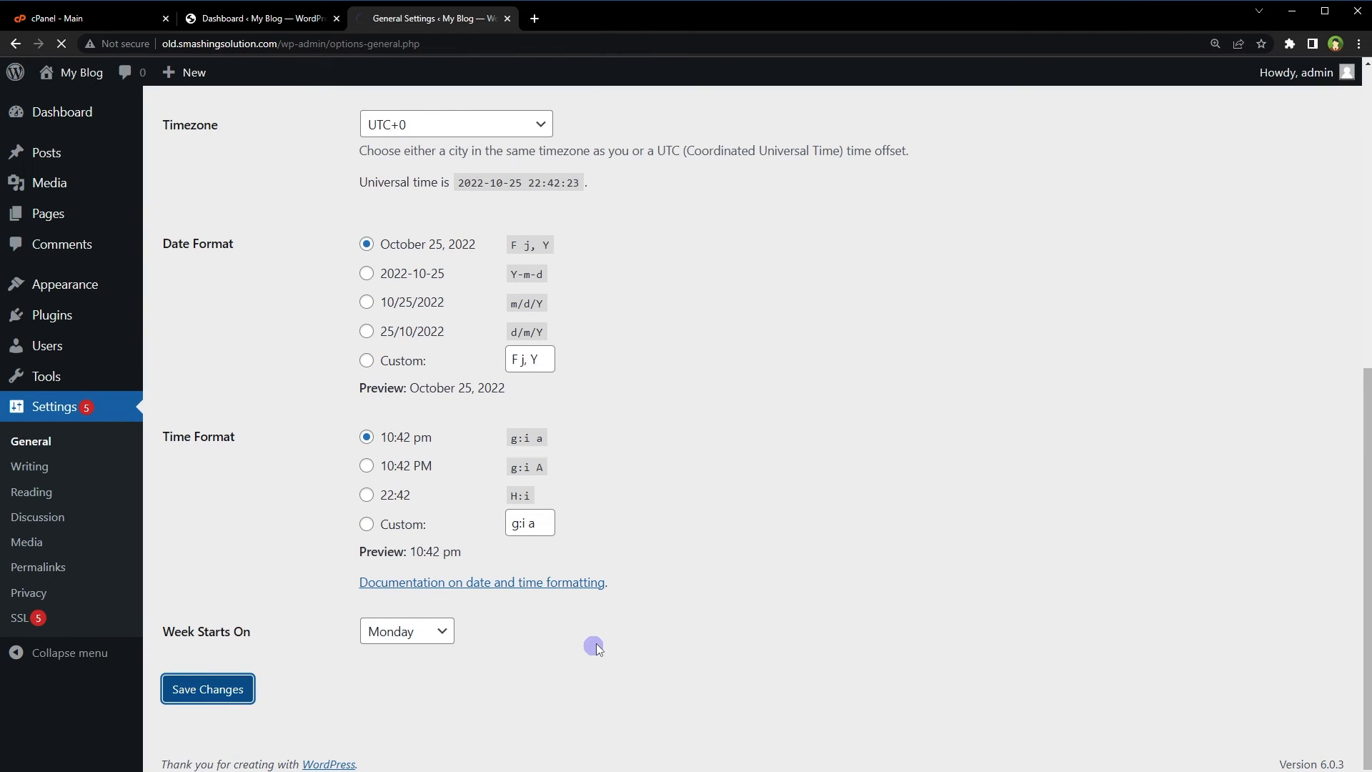
left_click(207, 689)
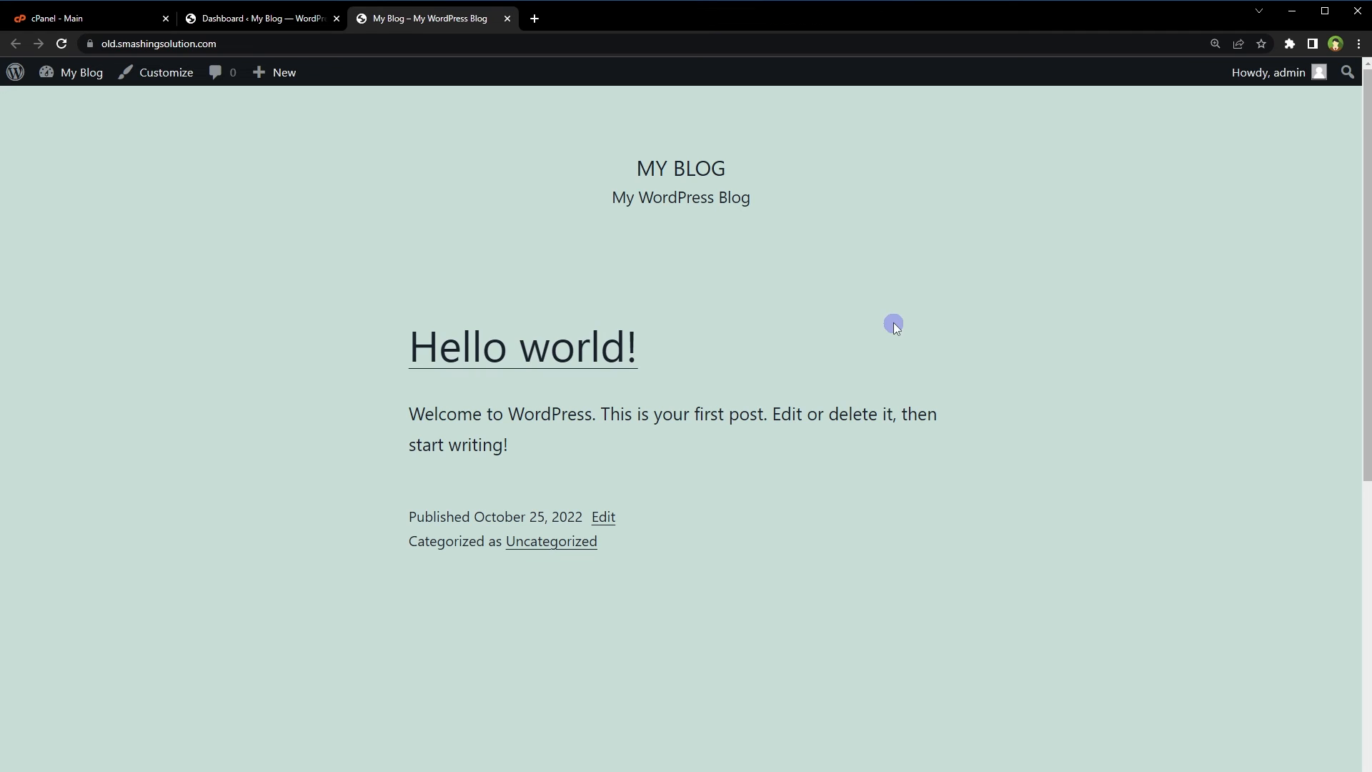
Confirm the blog loads over https and both URLs in General Settings read https.
left_click(164, 43)
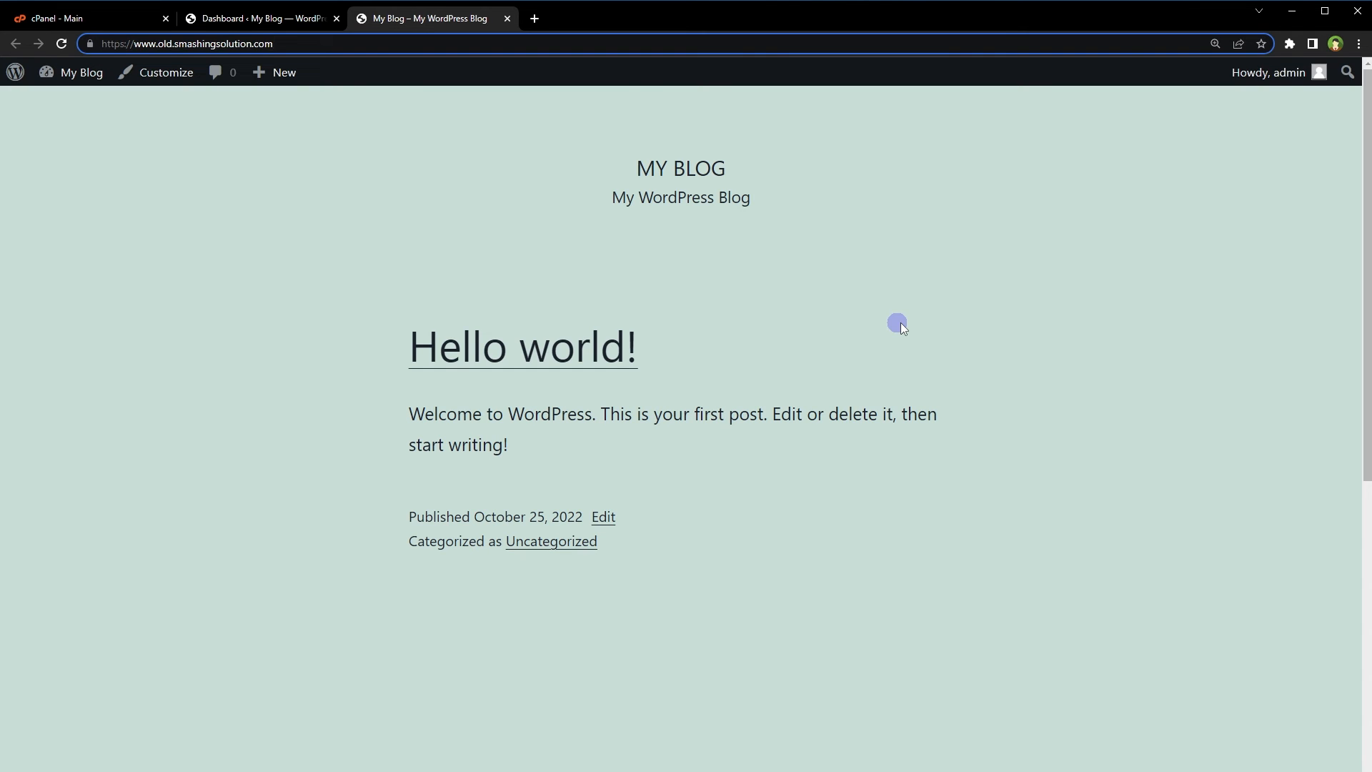
left_click(260, 18)
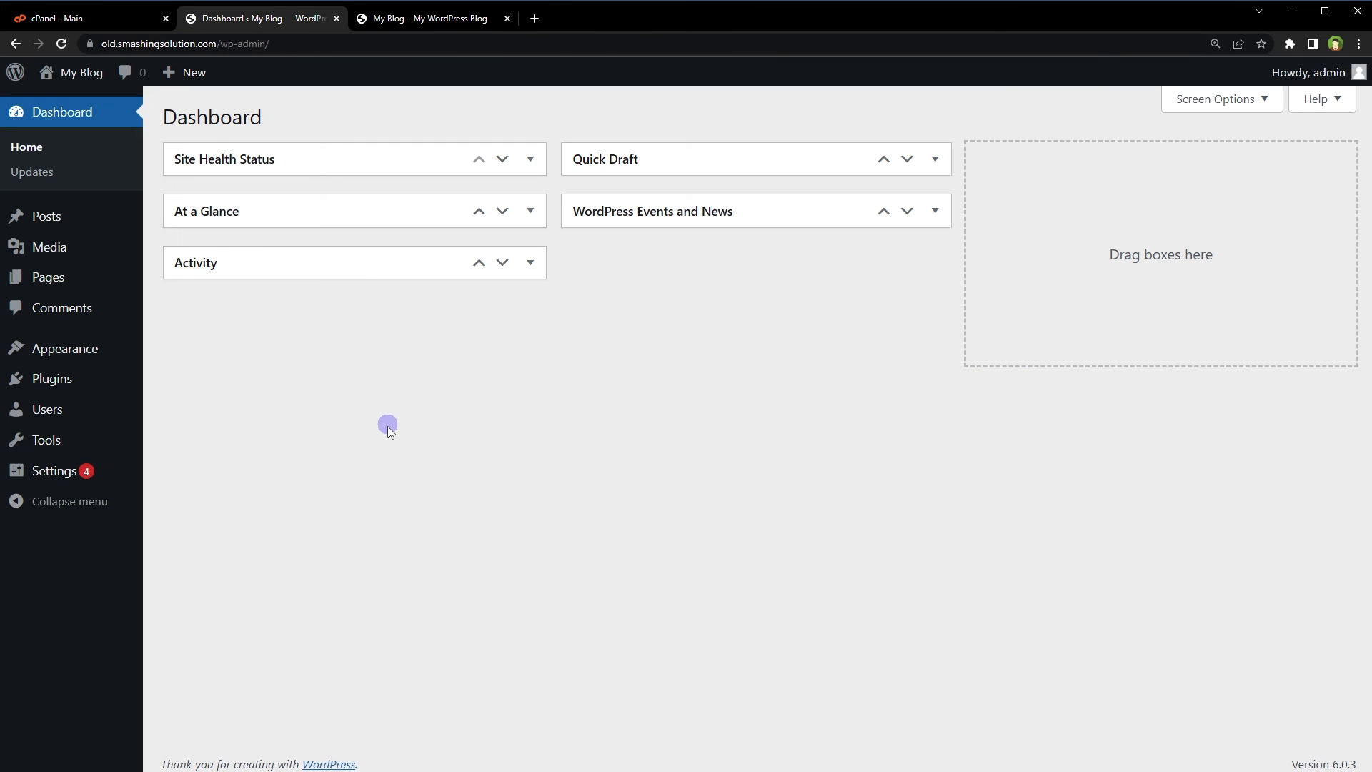
left_click(54, 471)
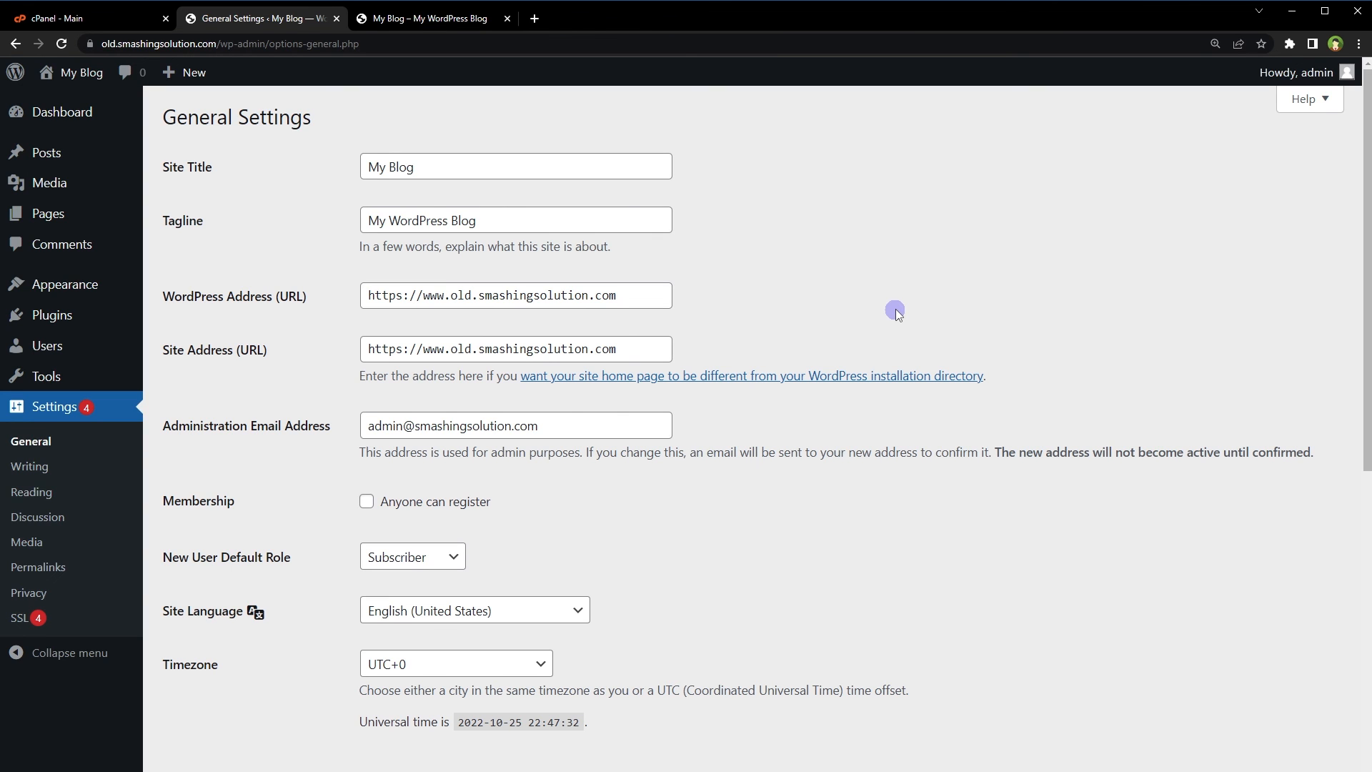
mouse_move(243, 7)
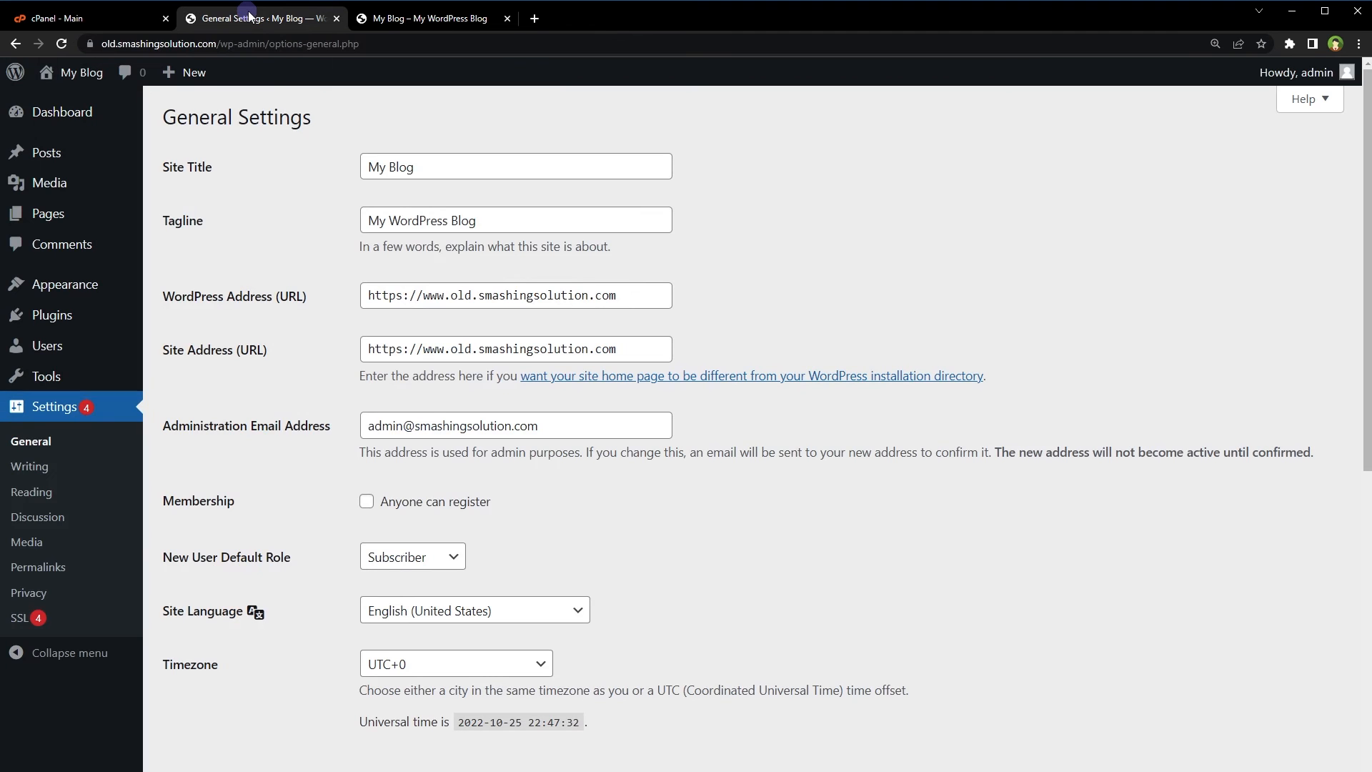